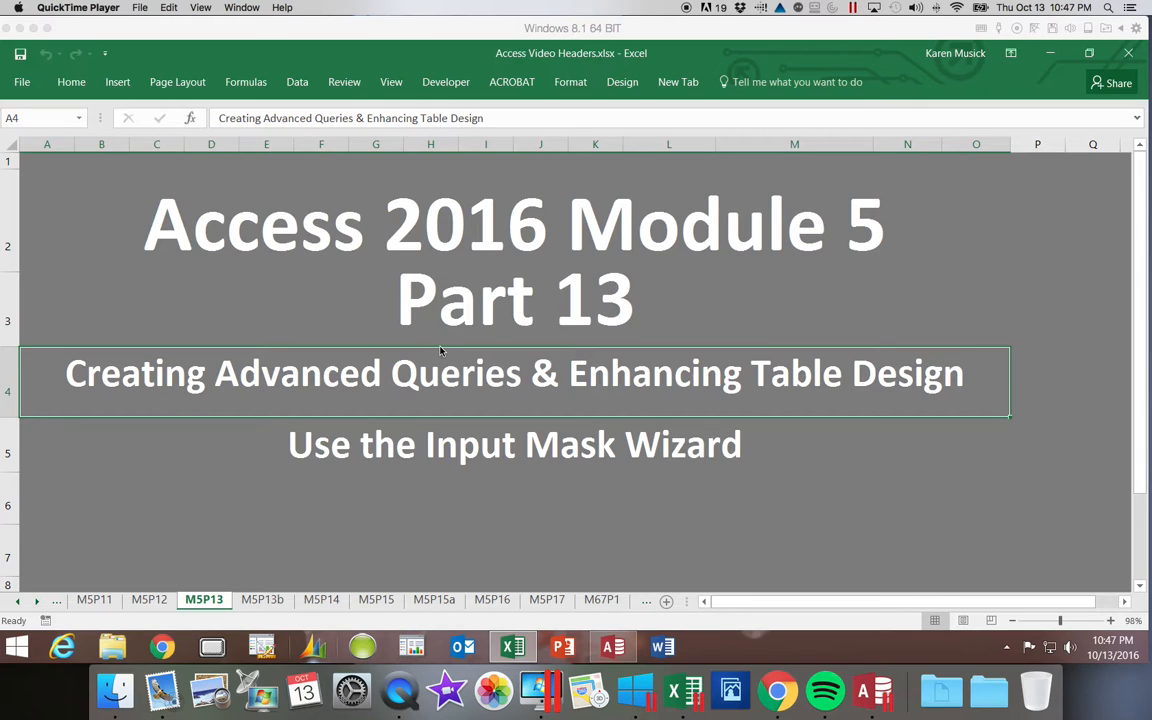
pyautogui.moveTo(336, 556)
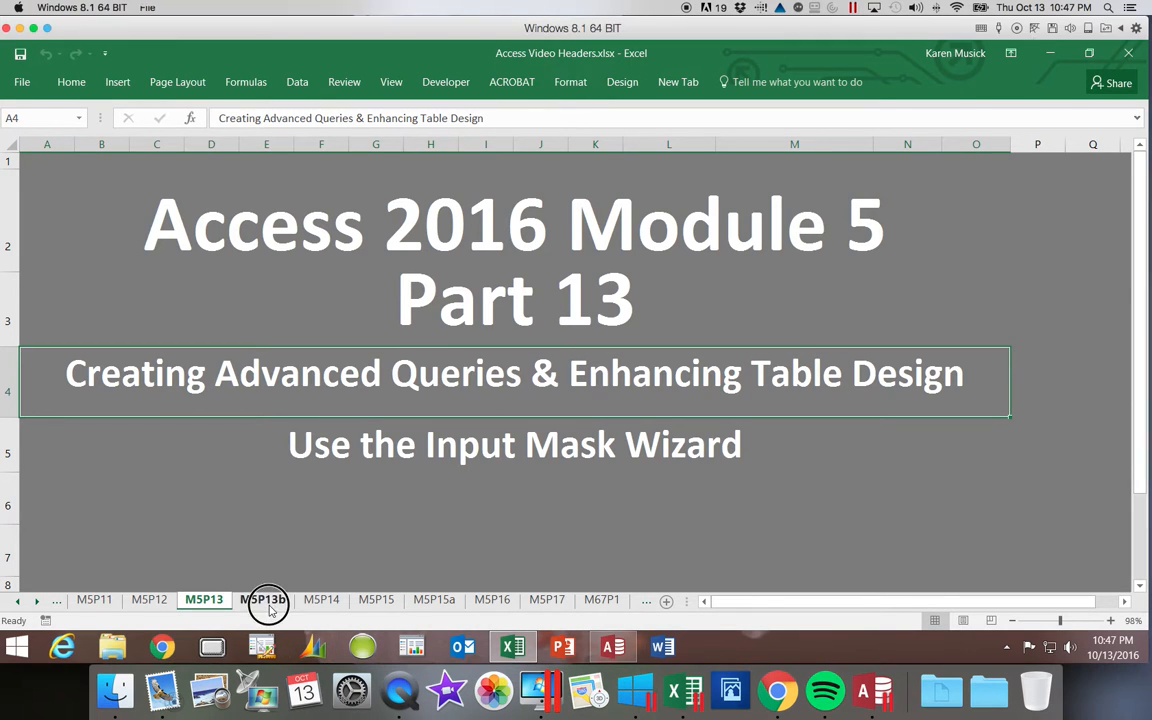
# - Switch from the Excel title sheet to the CareCenter database window in Access
pyautogui.click(264, 600)
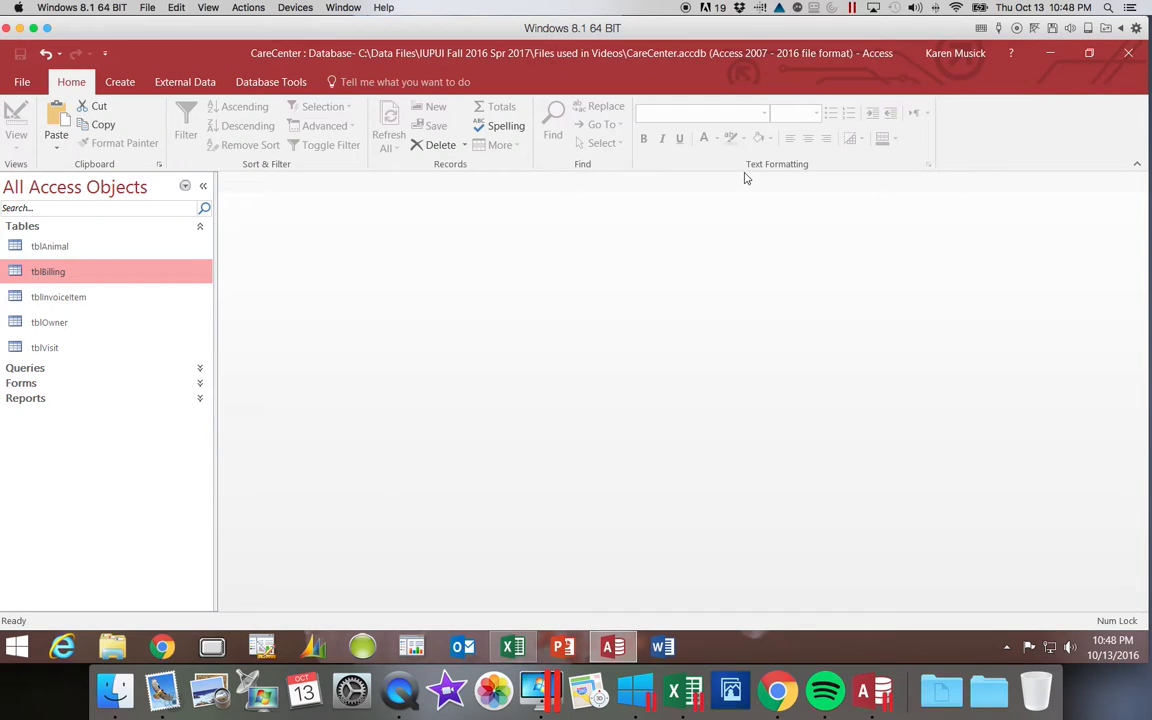
pyautogui.moveTo(564, 240)
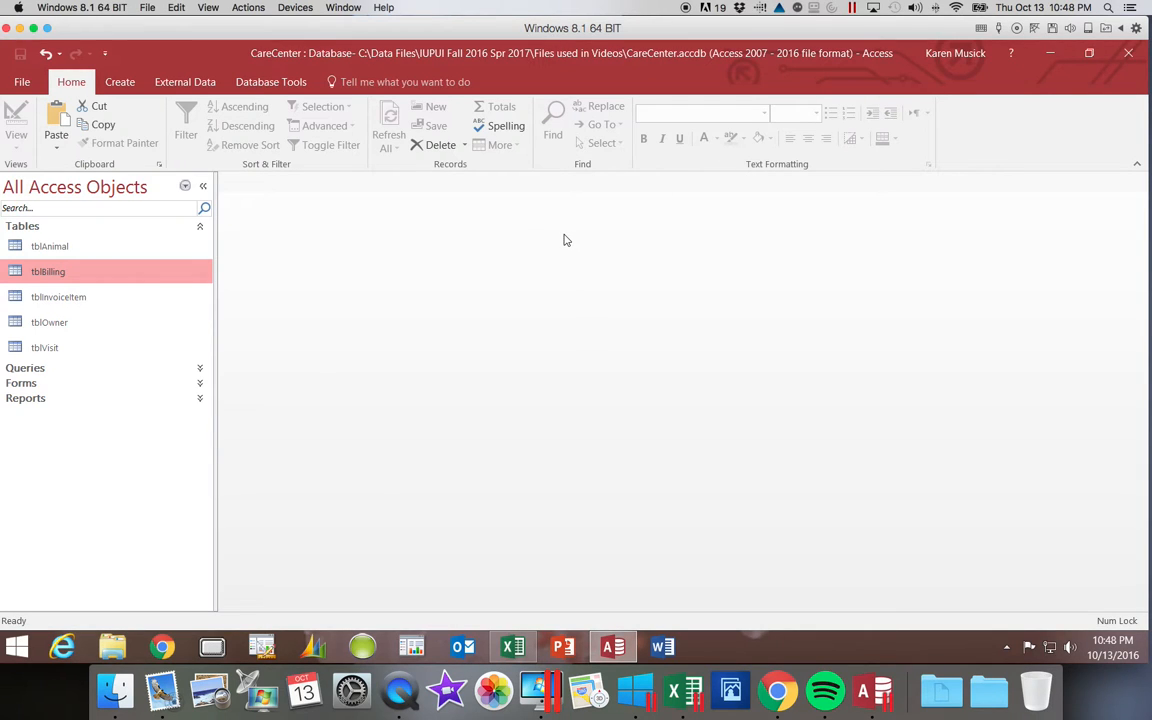
pyautogui.moveTo(50, 322)
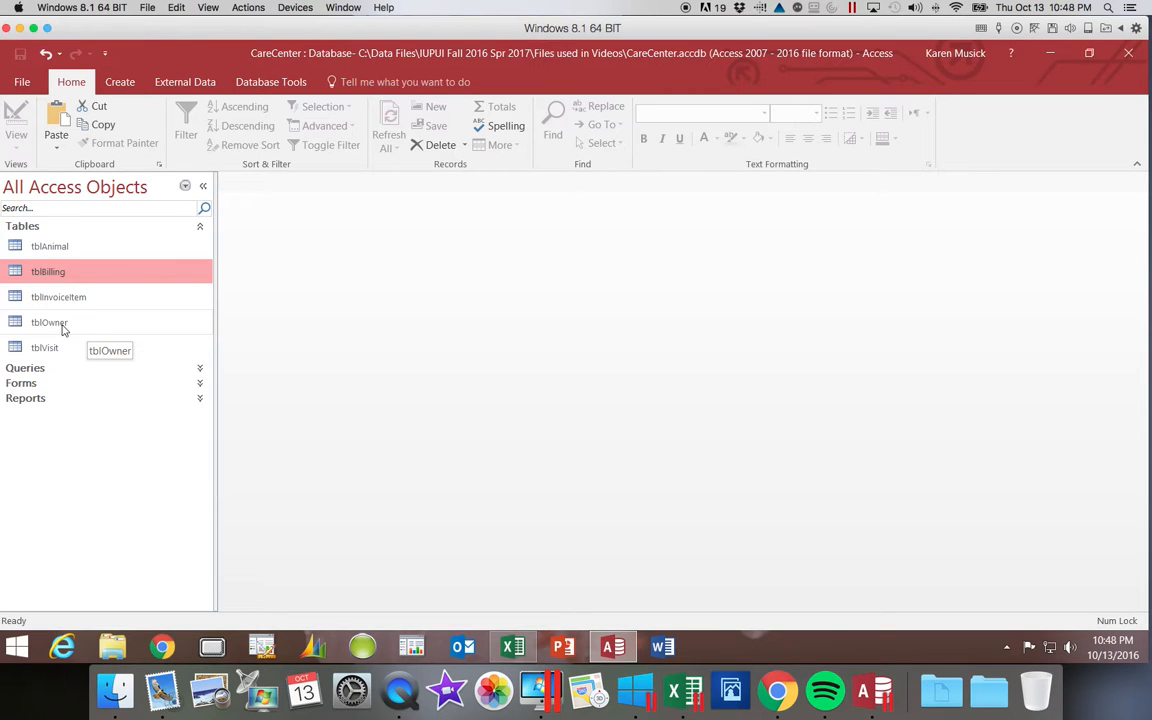
# - Open tblOwner from the Navigation Pane and show it in Design view
pyautogui.click(48, 322)
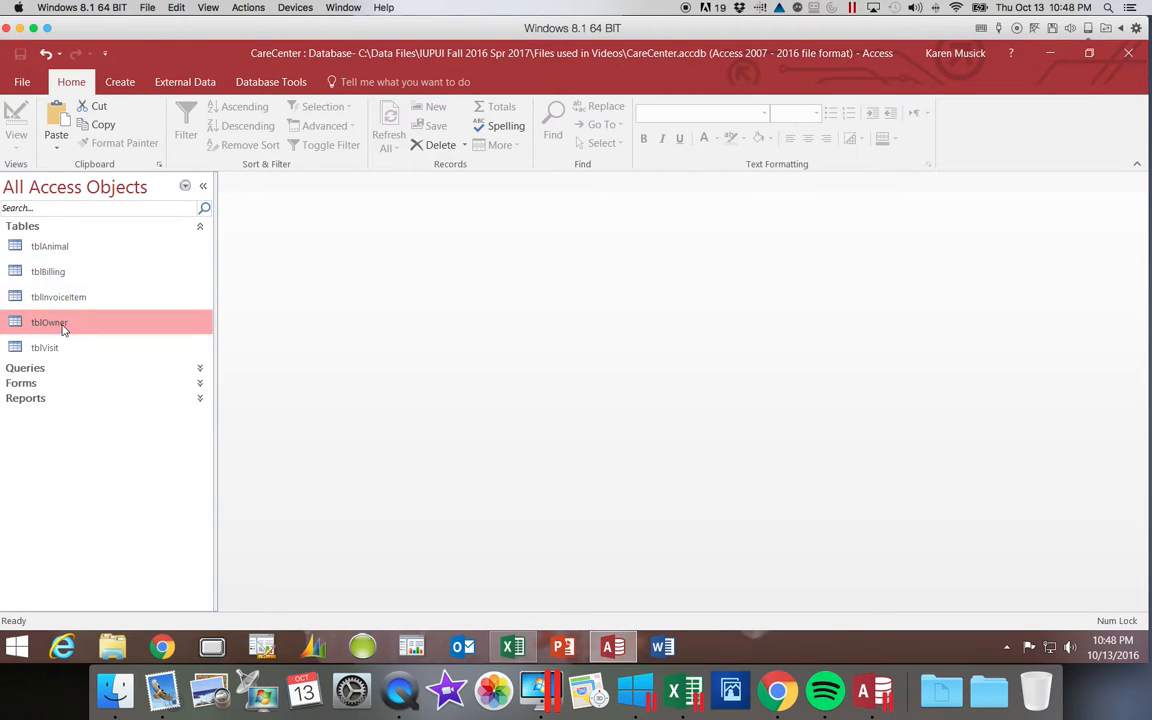
pyautogui.doubleClick(48, 320)
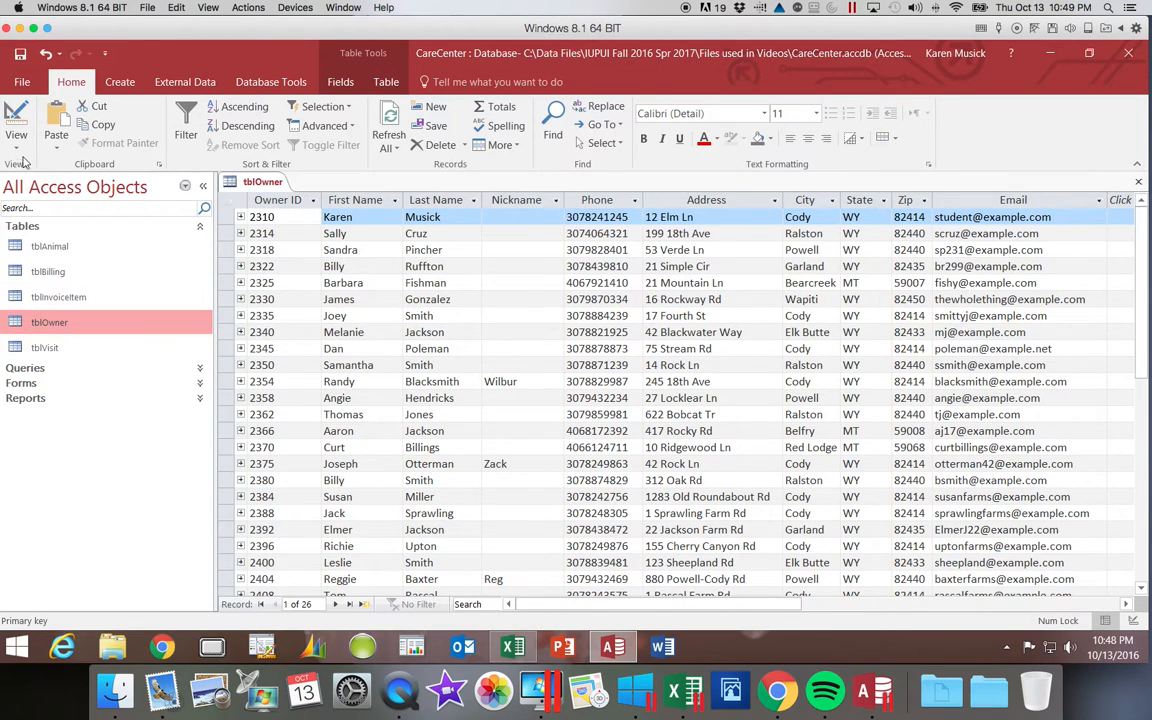
pyautogui.click(16, 120)
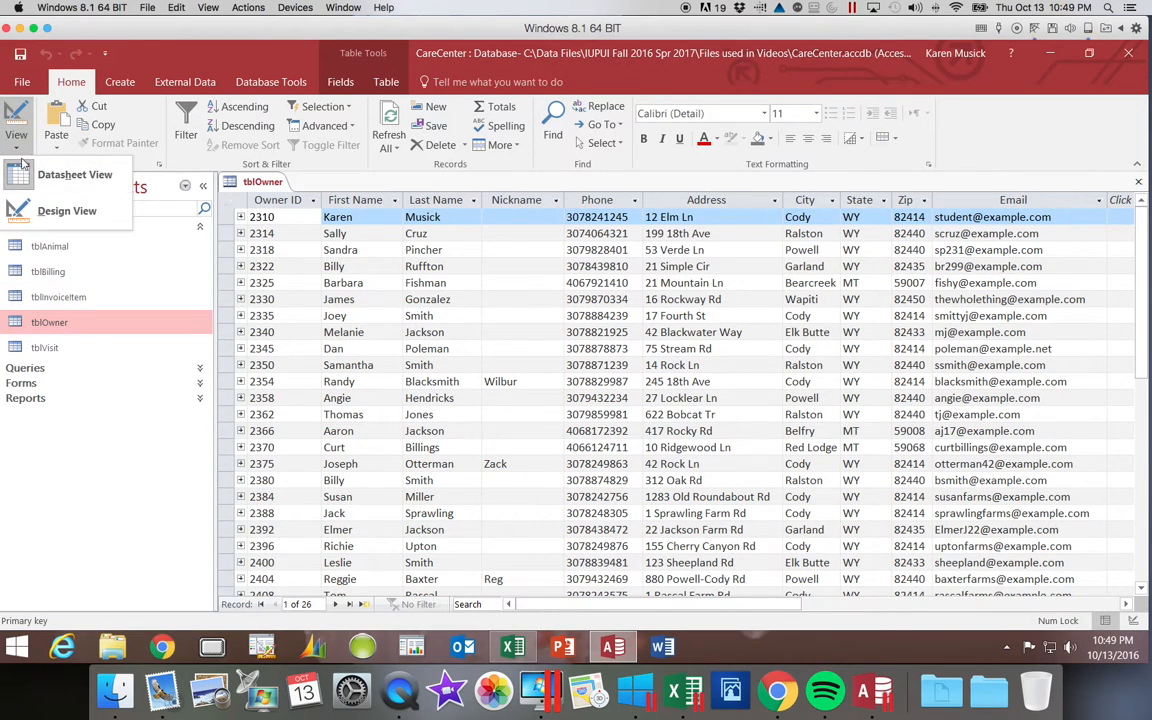
pyautogui.click(68, 210)
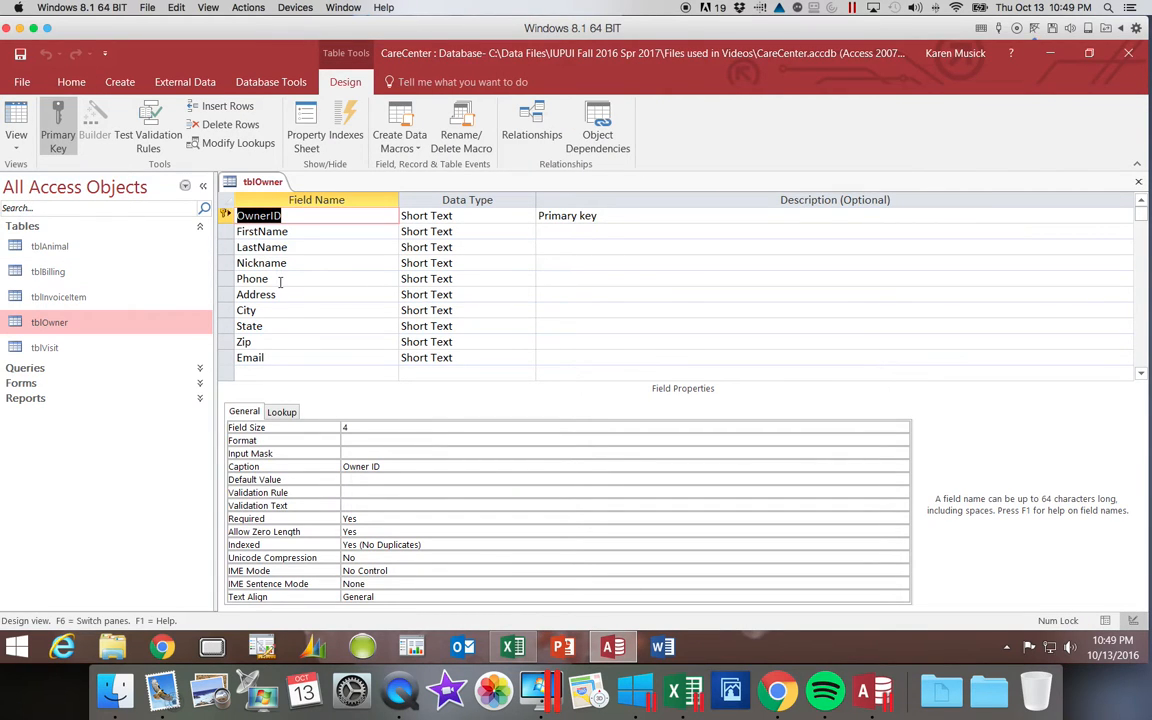
# - Select the Phone field row to show its field properties
pyautogui.click(252, 278)
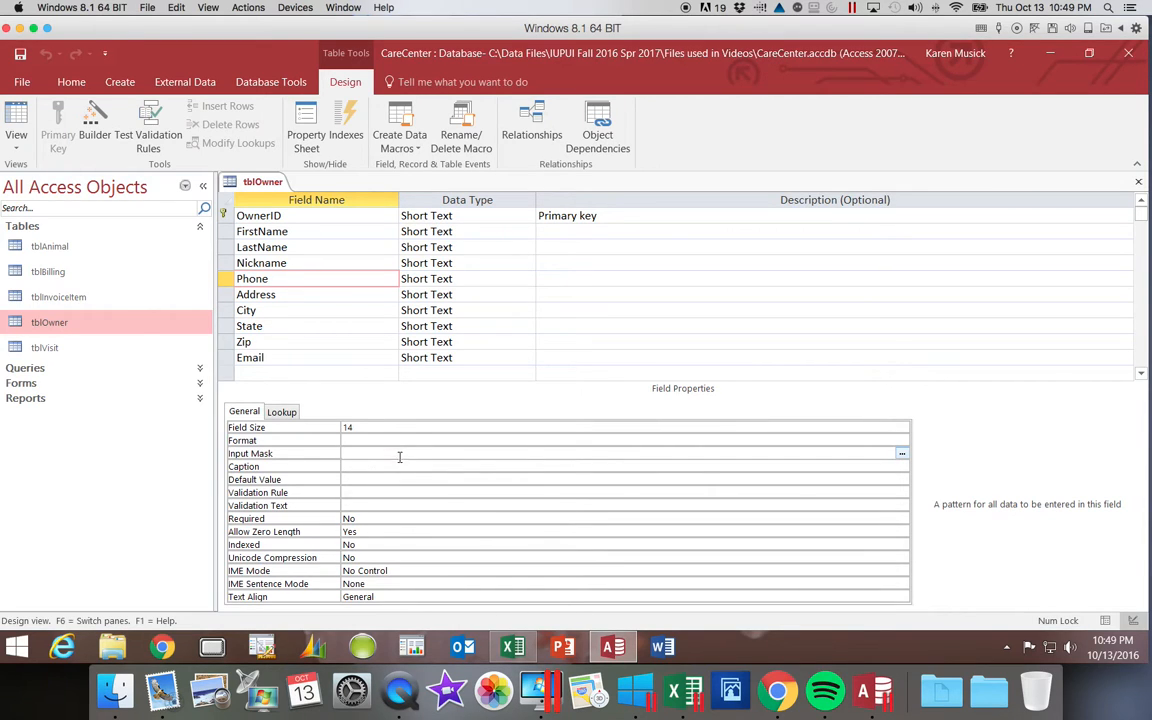
pyautogui.moveTo(900, 462)
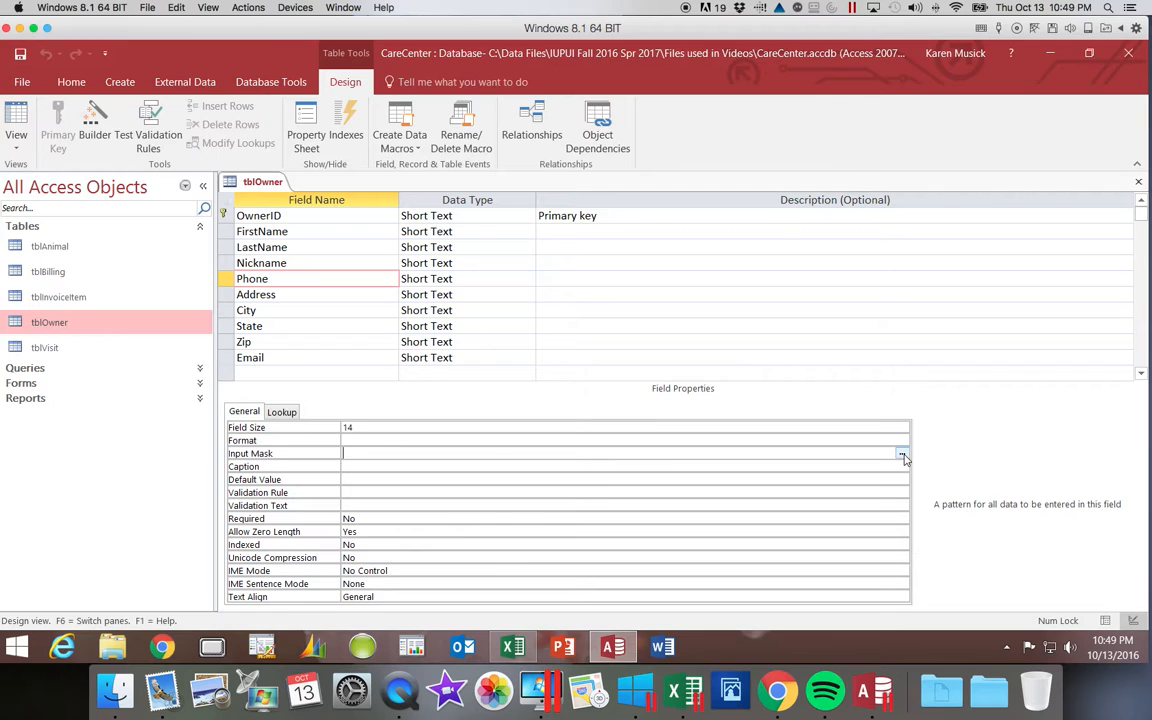
pyautogui.click(900, 452)
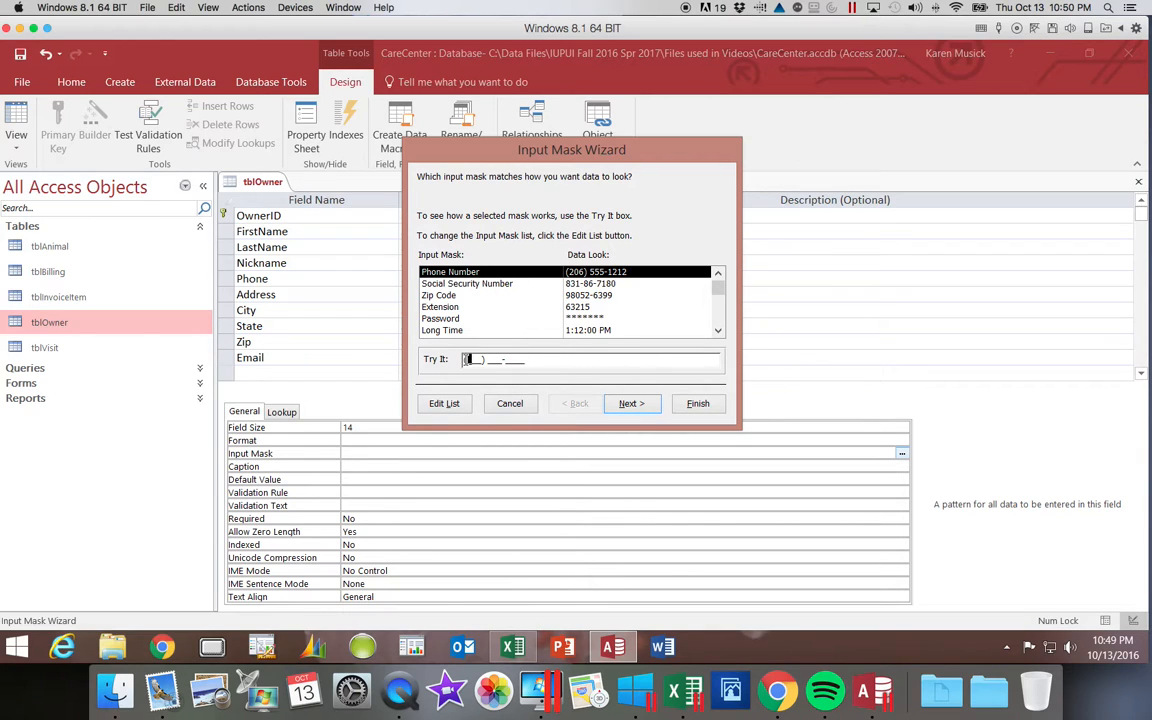
pyautogui.write('30')
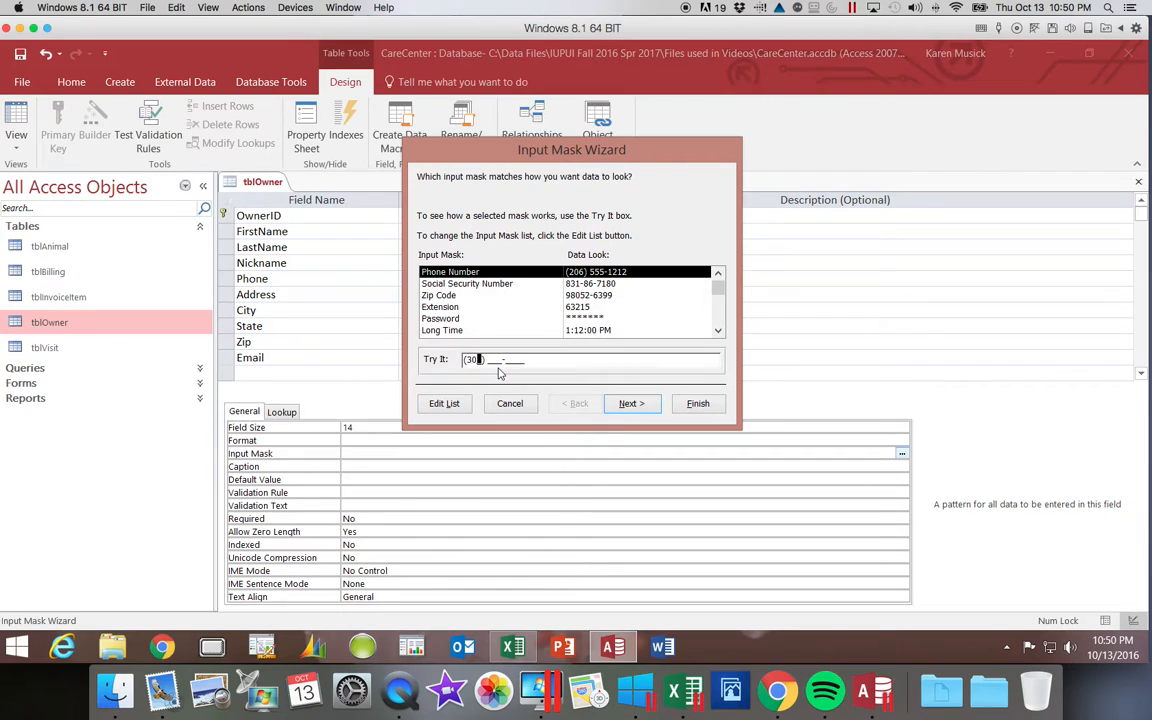
pyautogui.write('74')
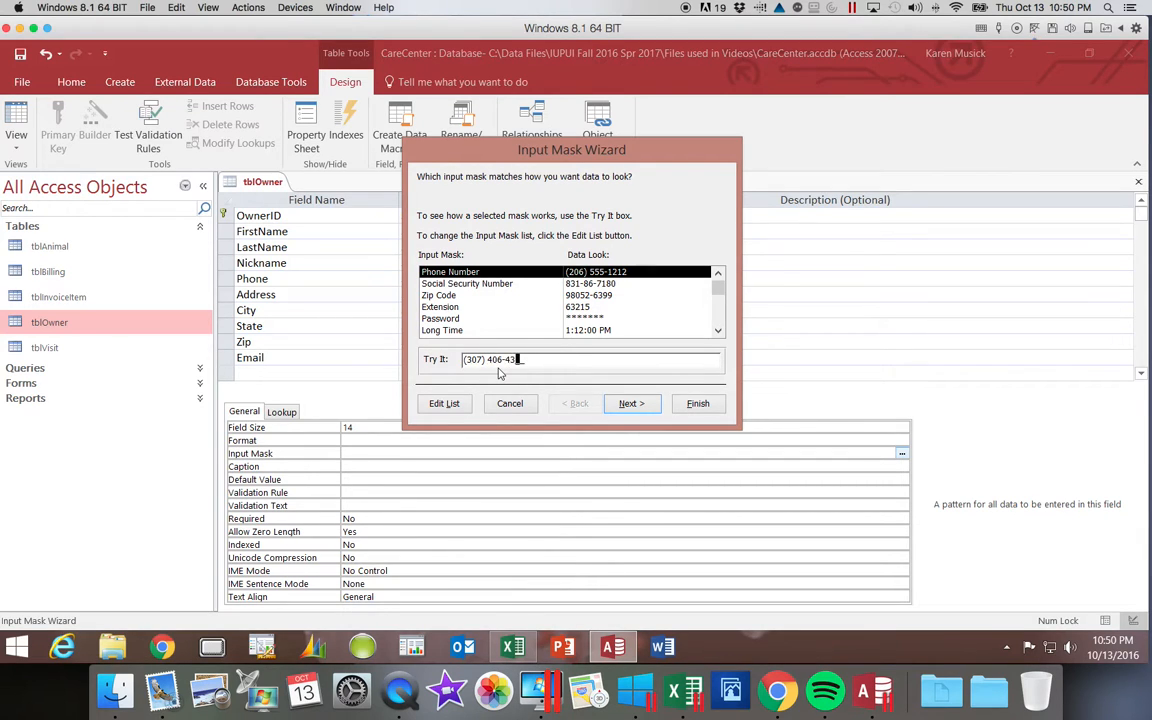
pyautogui.write('21')
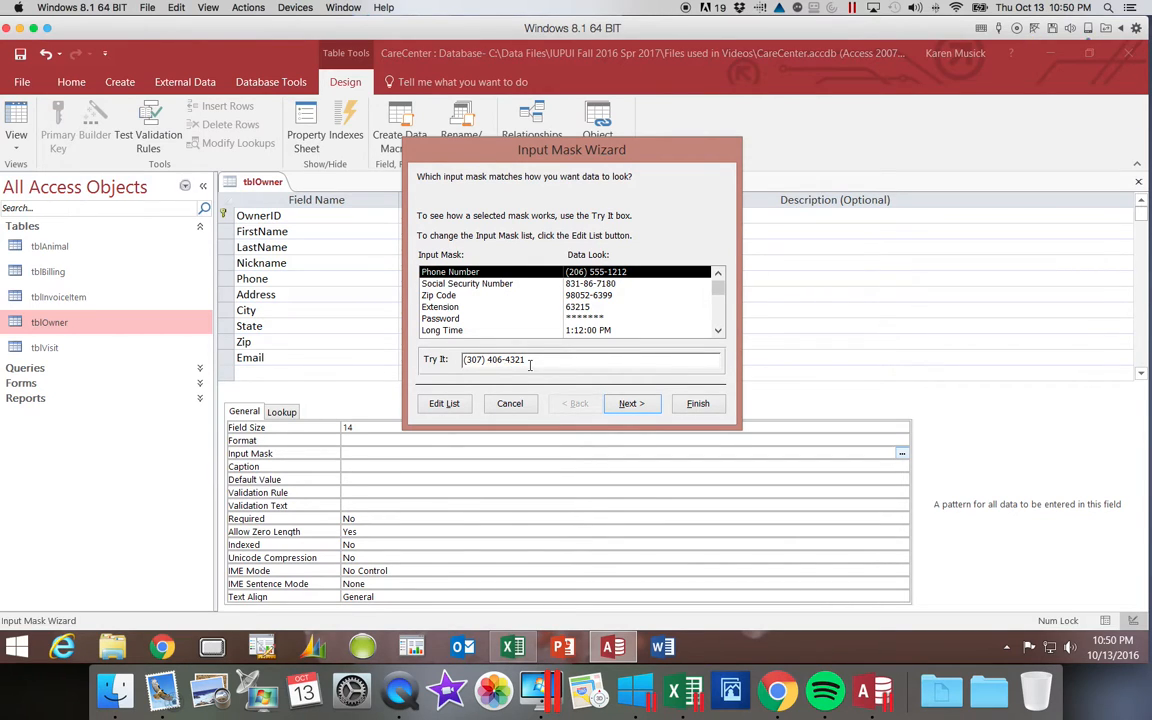
pyautogui.moveTo(530, 360)
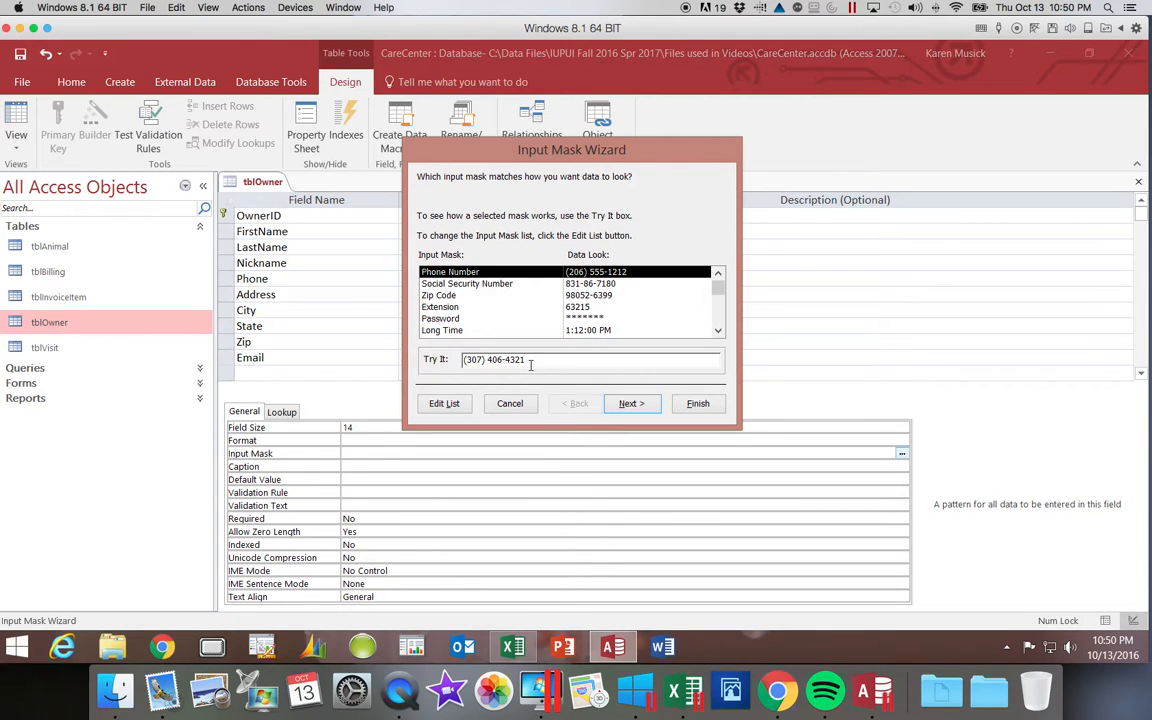
# - Advance to the mask-editing step and view the placeholder character choices
pyautogui.click(628, 404)
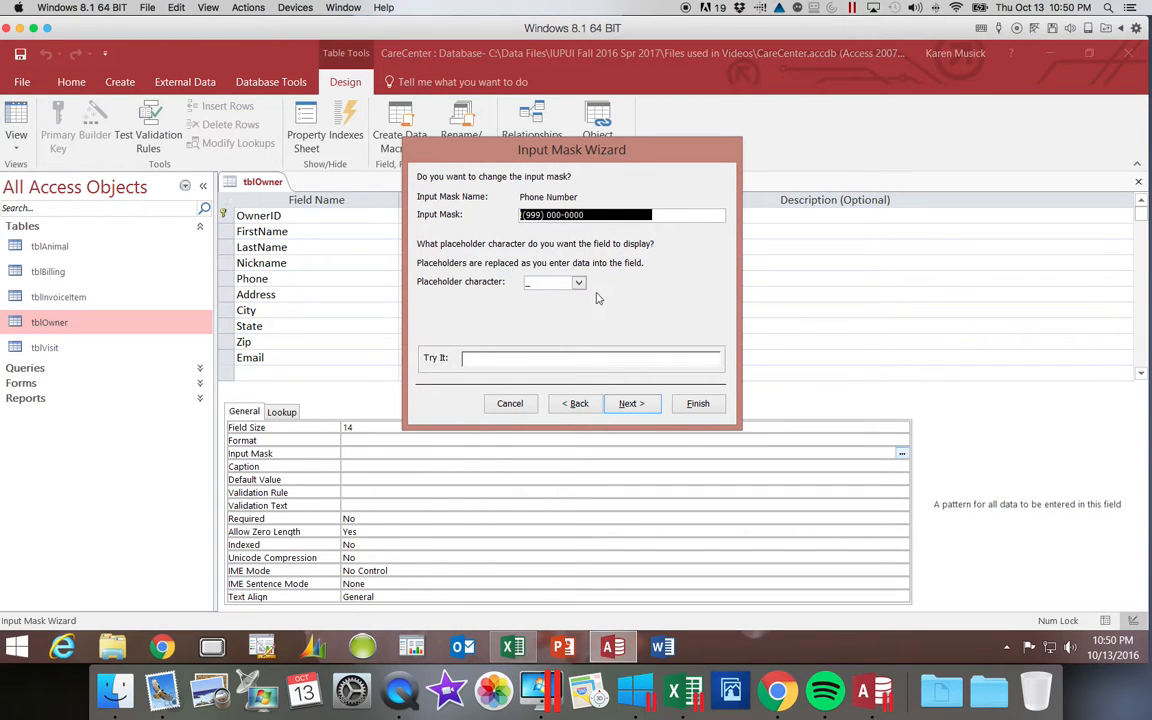
pyautogui.click(578, 282)
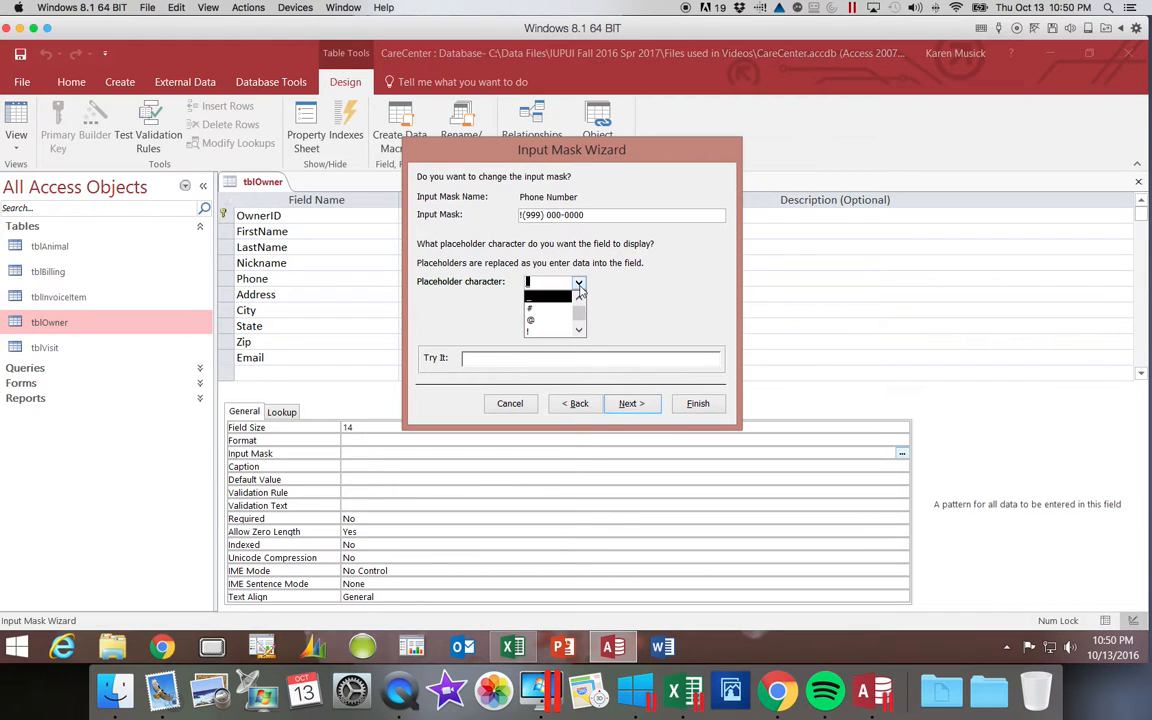
pyautogui.moveTo(590, 284)
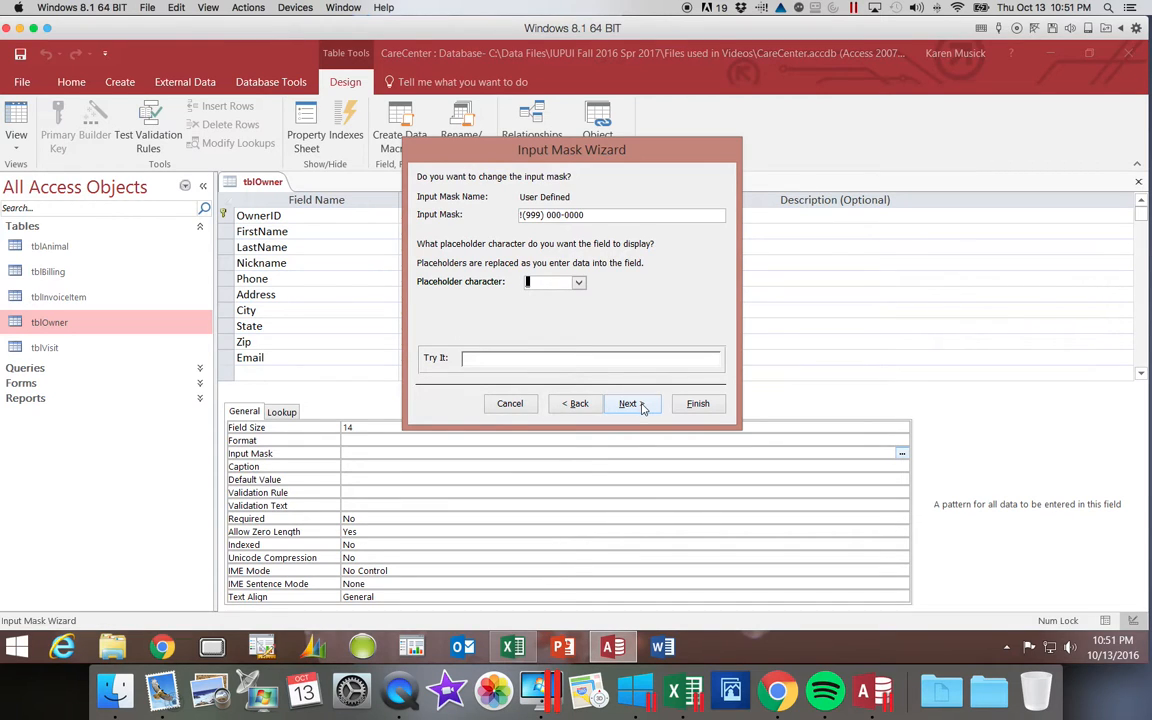
# - Choose to store phone numbers without the mask symbols and reach the final wizard step
pyautogui.click(630, 404)
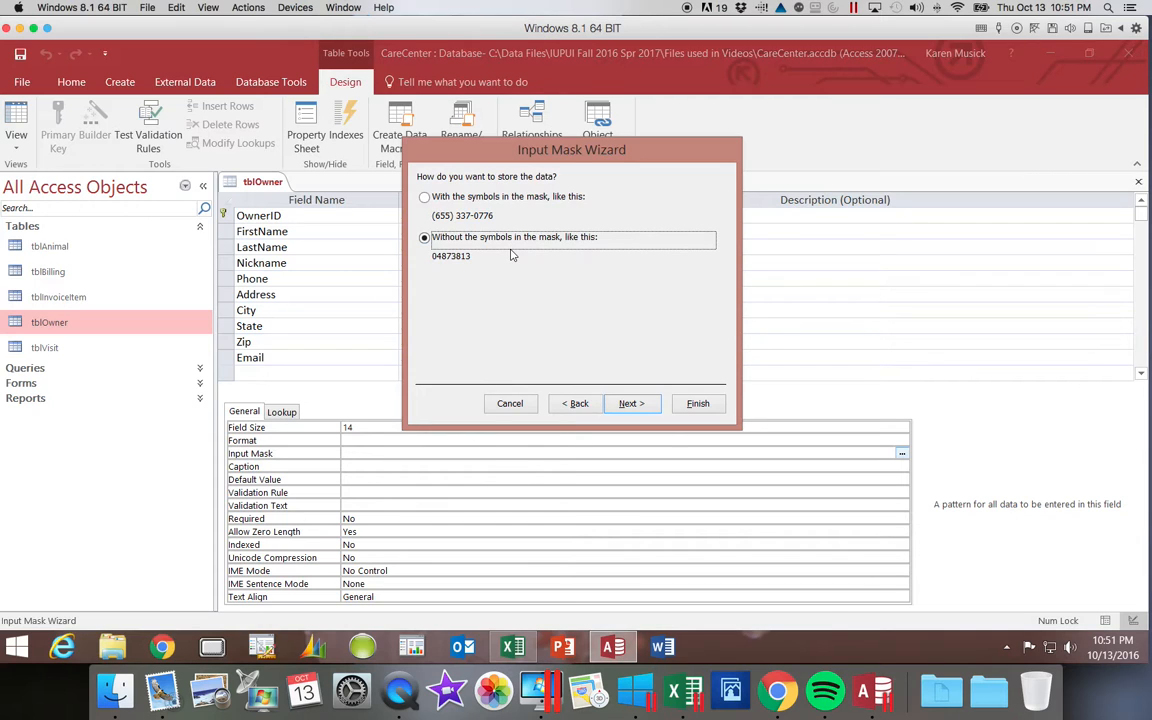
pyautogui.moveTo(472, 224)
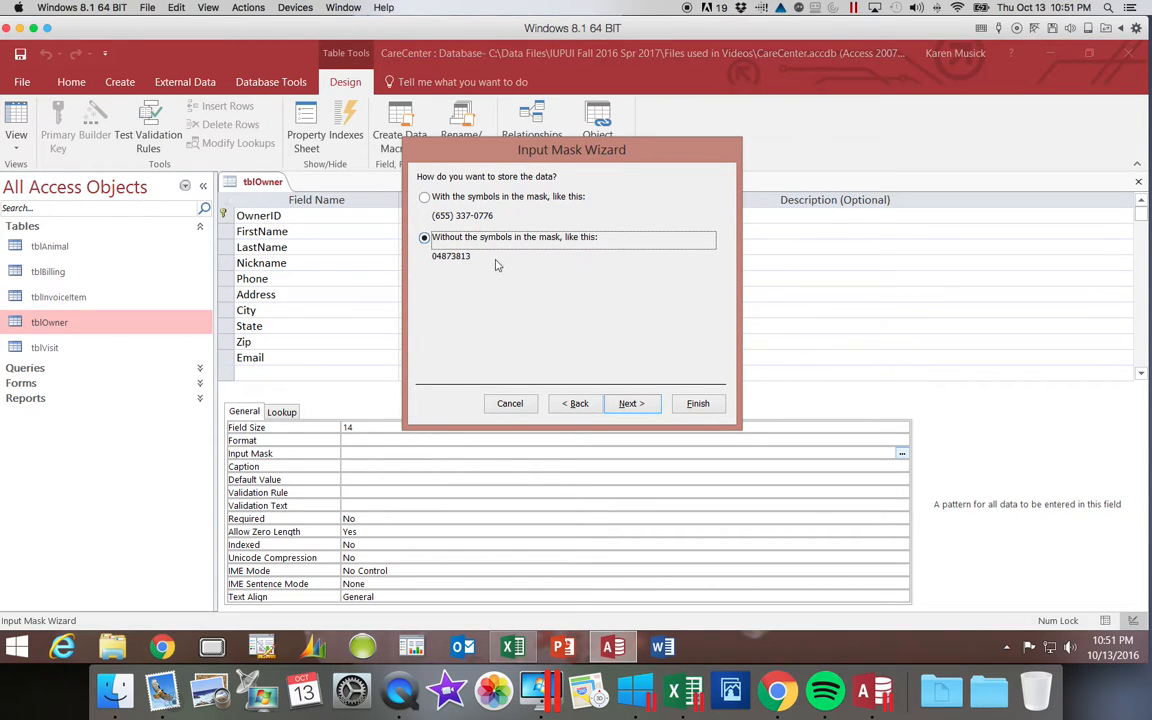
pyautogui.moveTo(464, 276)
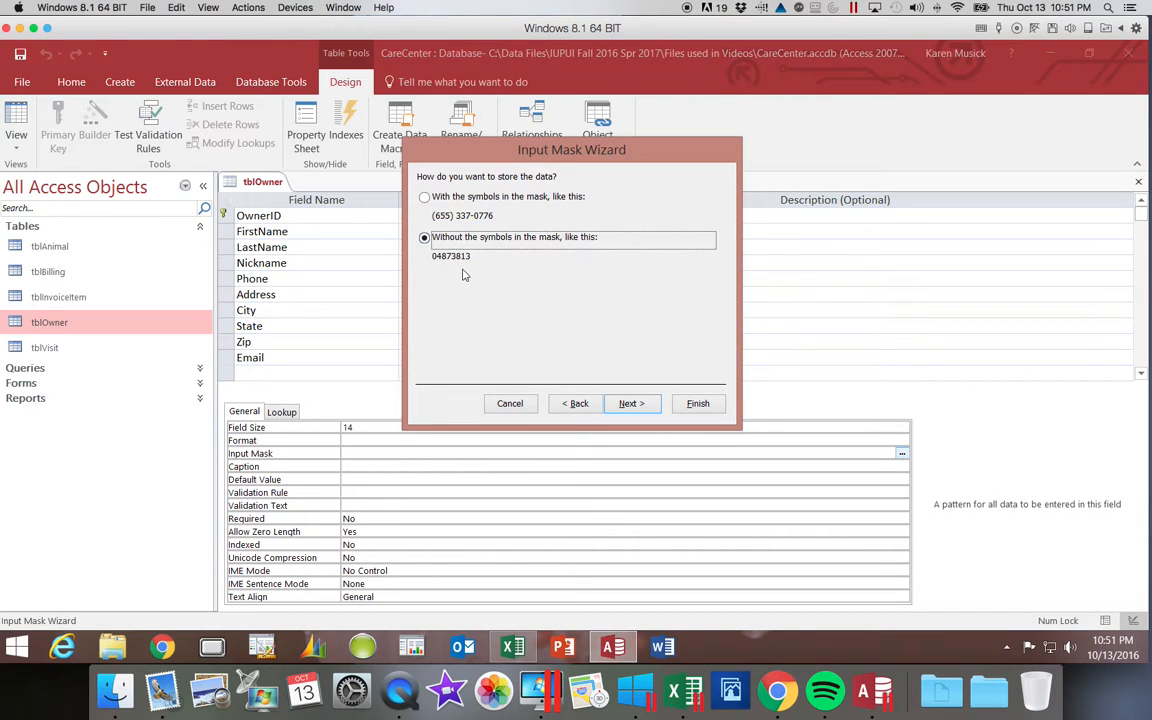
pyautogui.moveTo(452, 264)
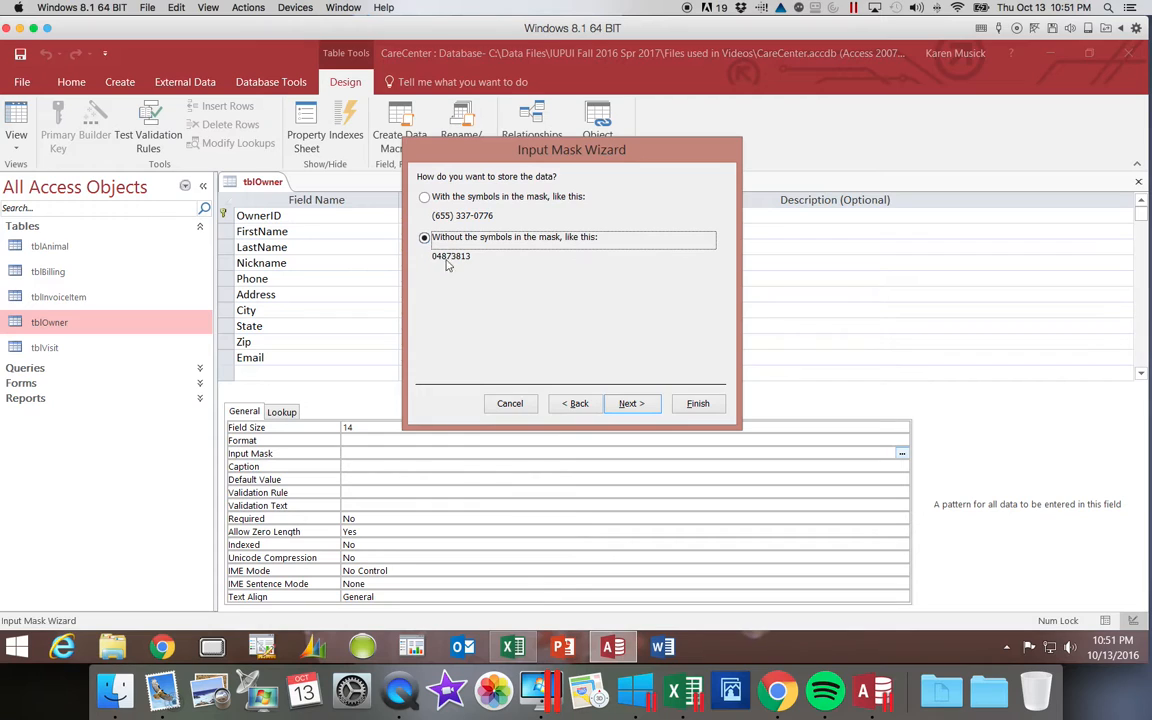
pyautogui.moveTo(476, 264)
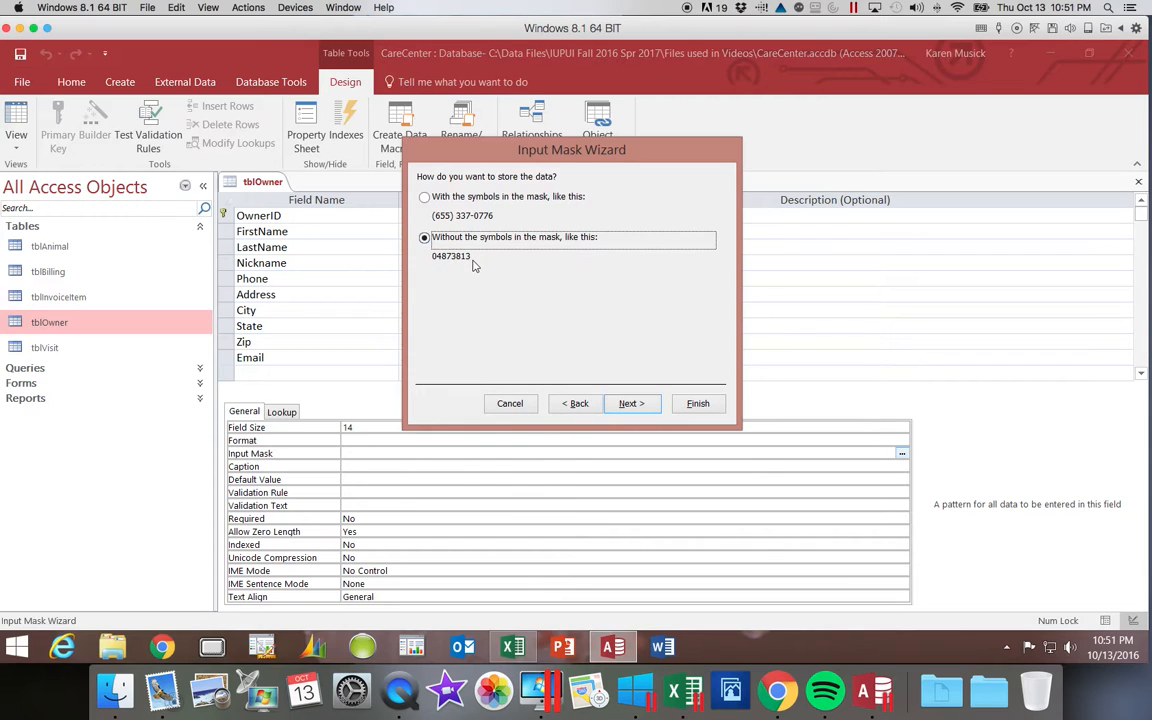
pyautogui.moveTo(436, 224)
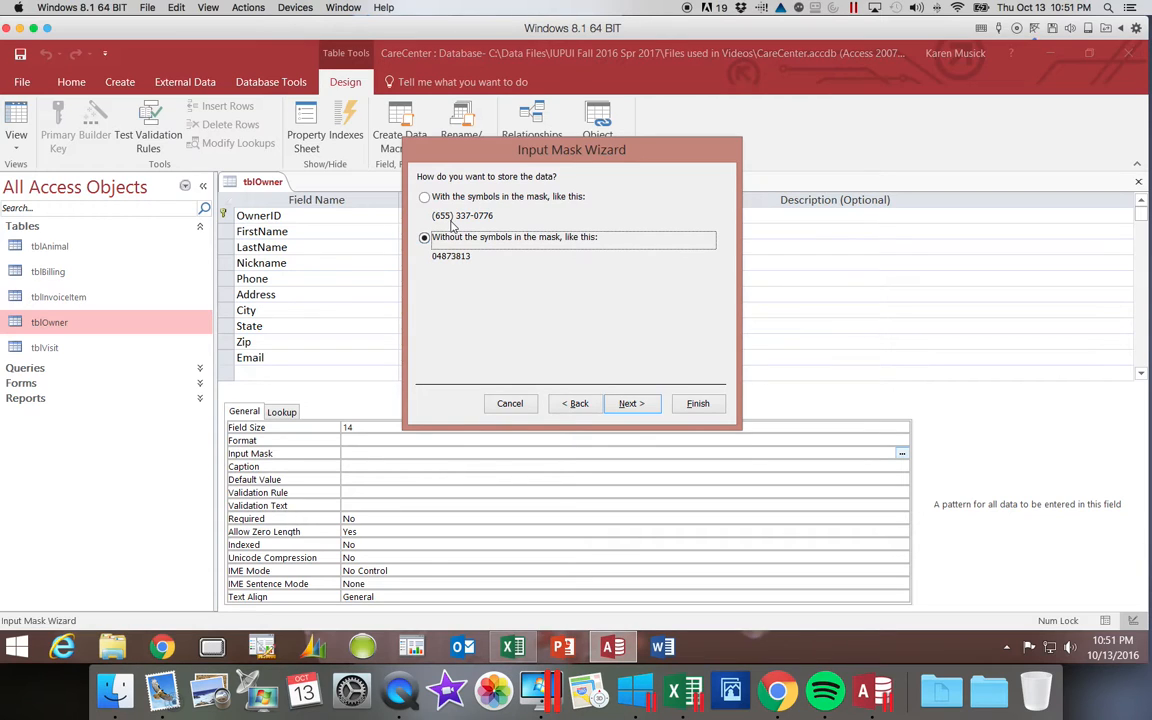
pyautogui.moveTo(456, 224)
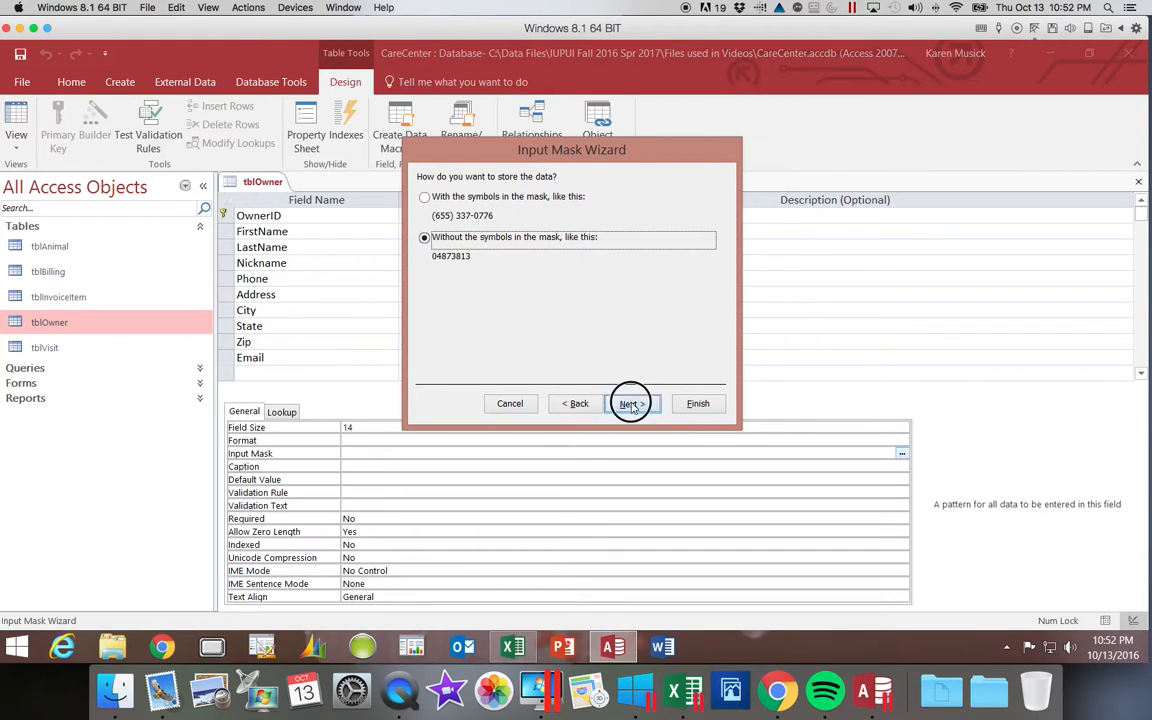
pyautogui.click(628, 404)
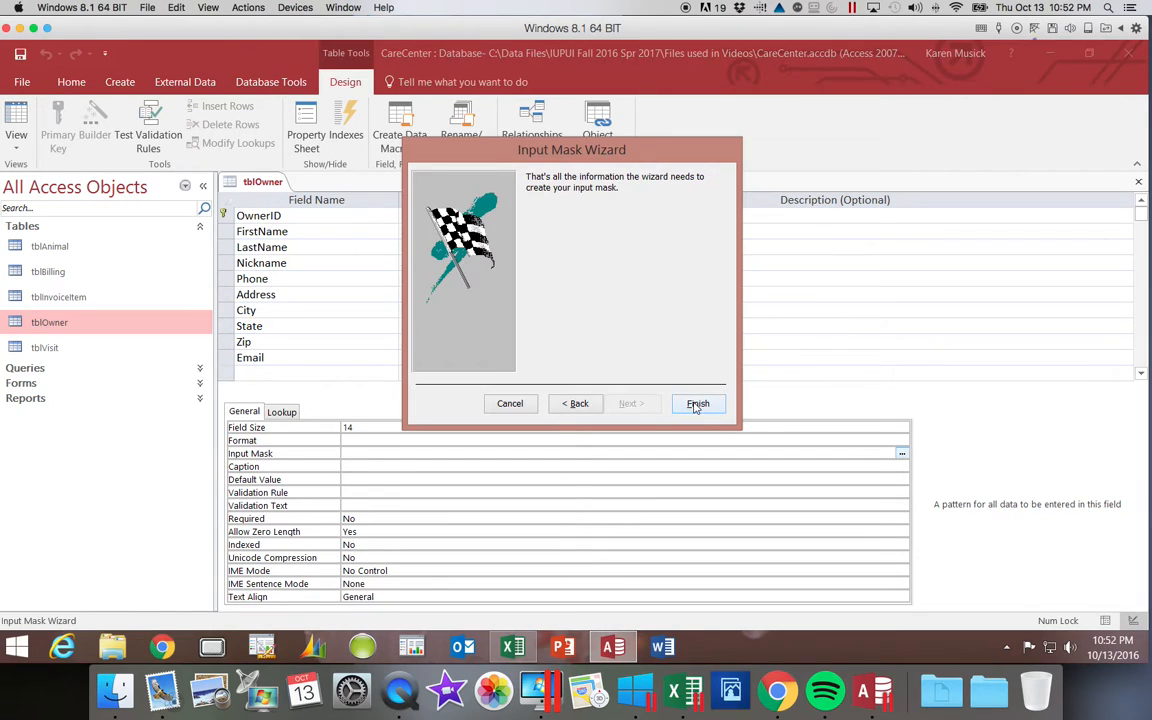
# - Finish the wizard so Phone carries the mask !(999) "000-0000;;_" and begin editing it
pyautogui.click(696, 404)
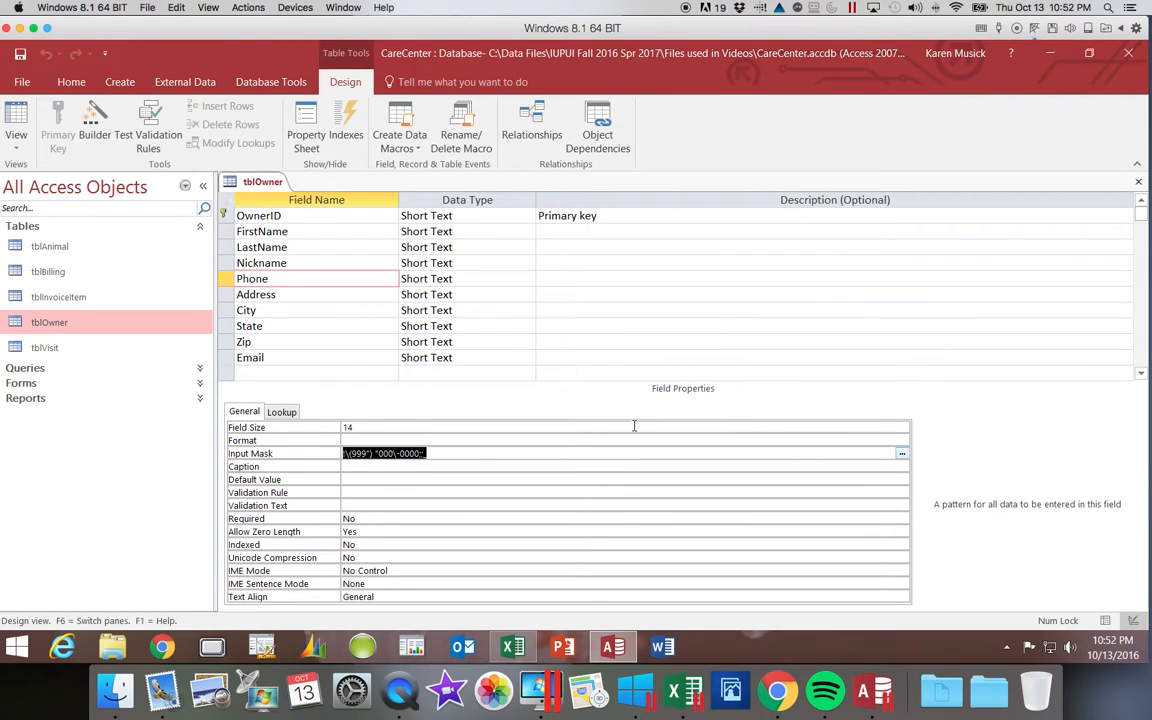
pyautogui.moveTo(404, 504)
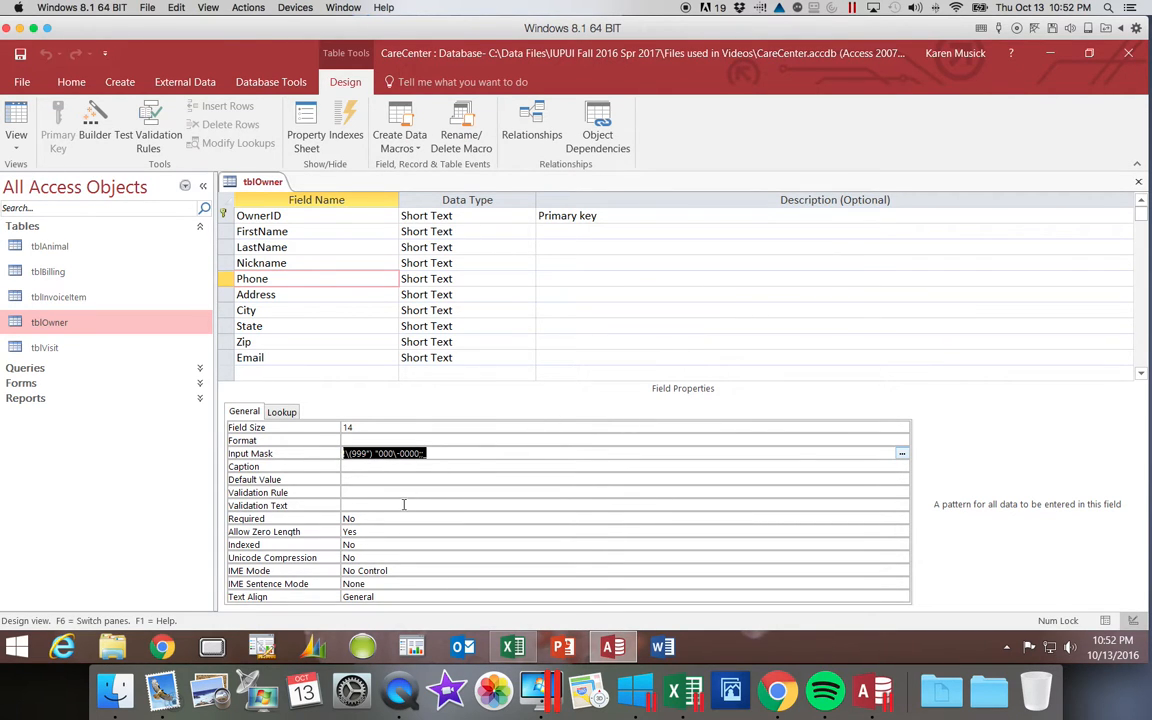
pyautogui.click(528, 452)
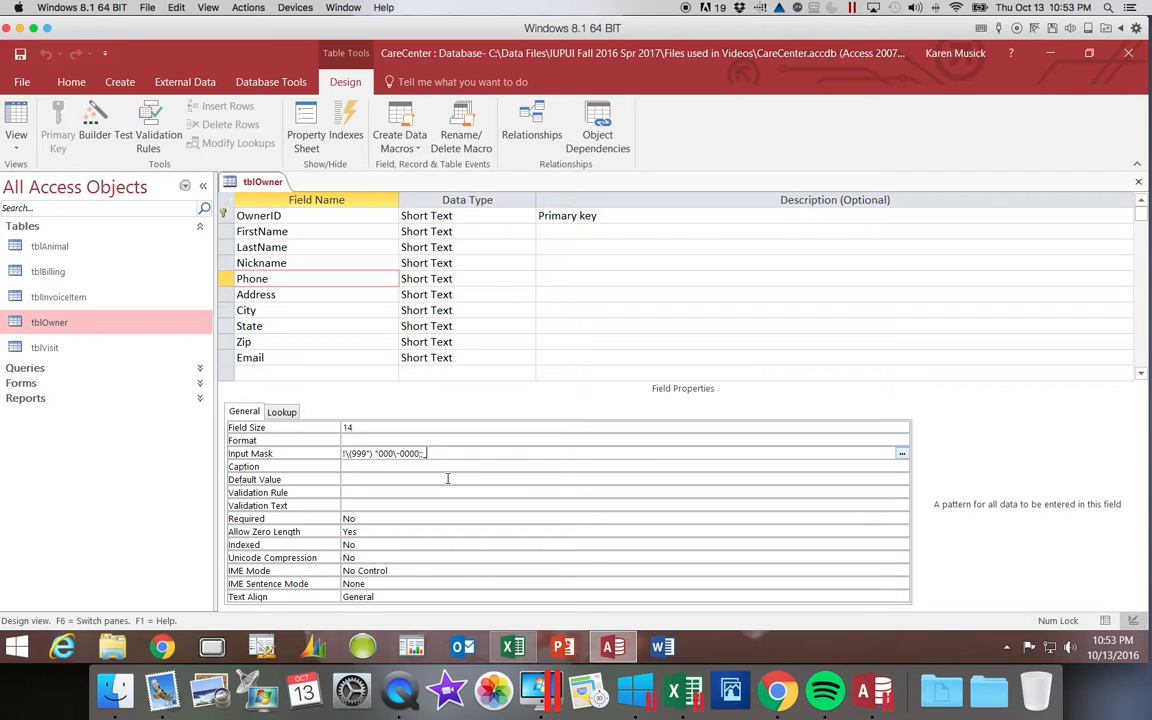
pyautogui.moveTo(392, 464)
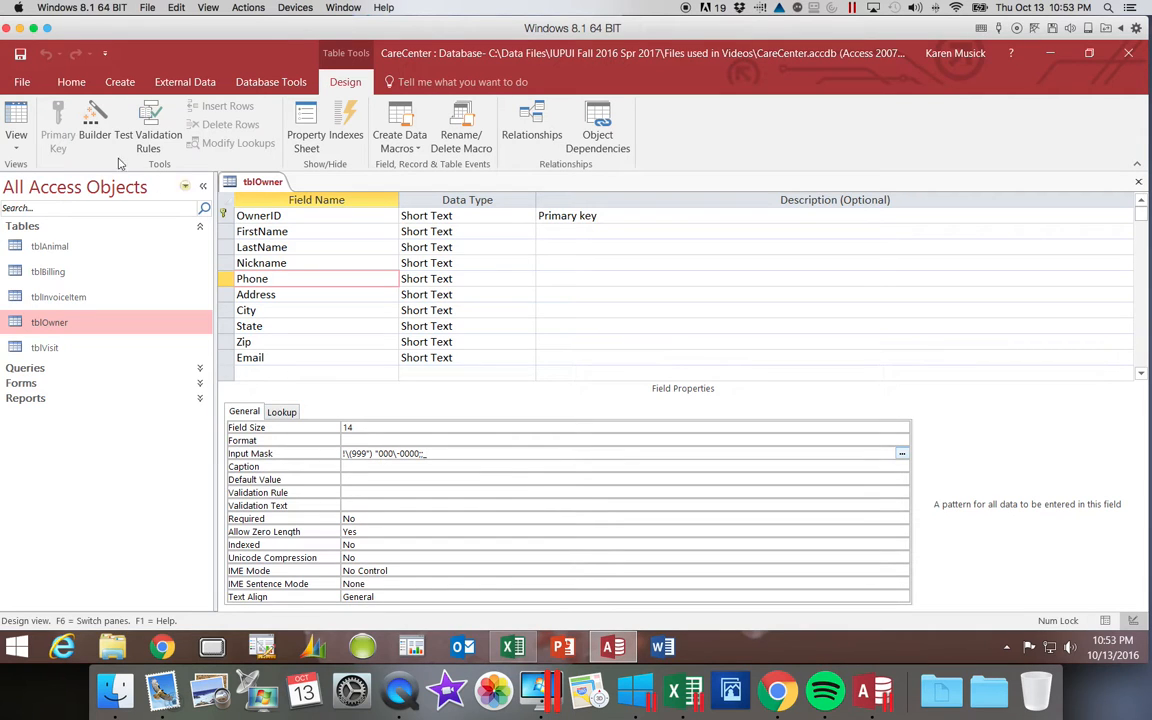
pyautogui.click(16, 120)
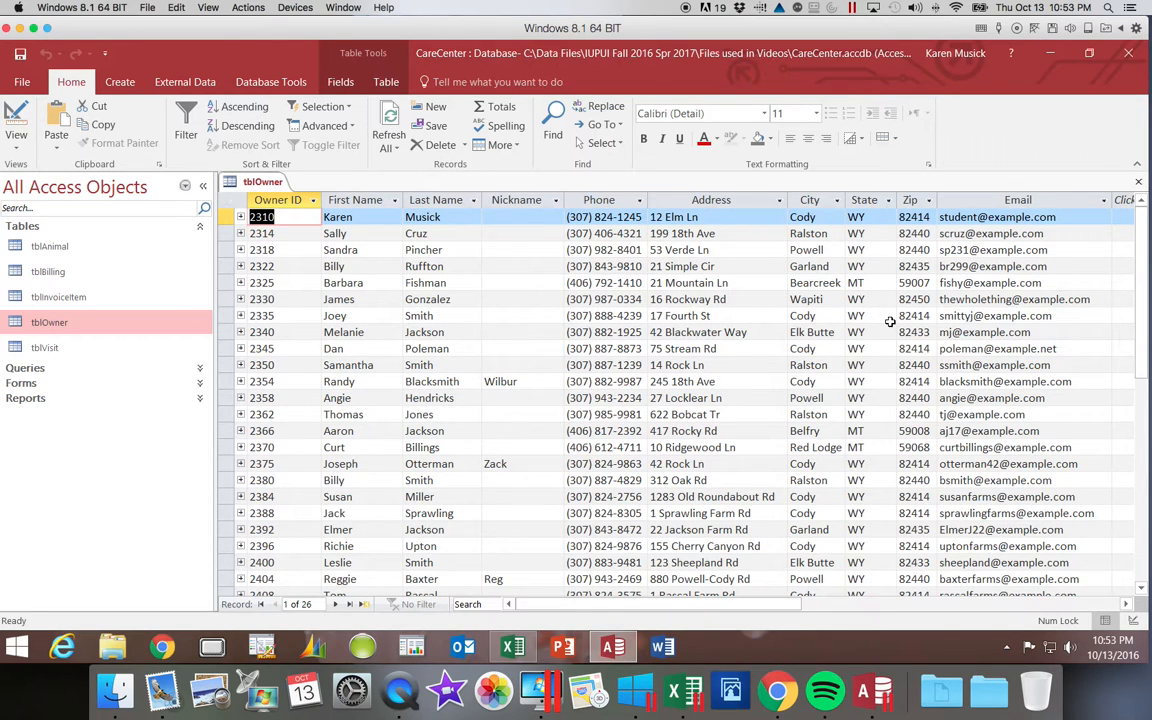
pyautogui.moveTo(446, 272)
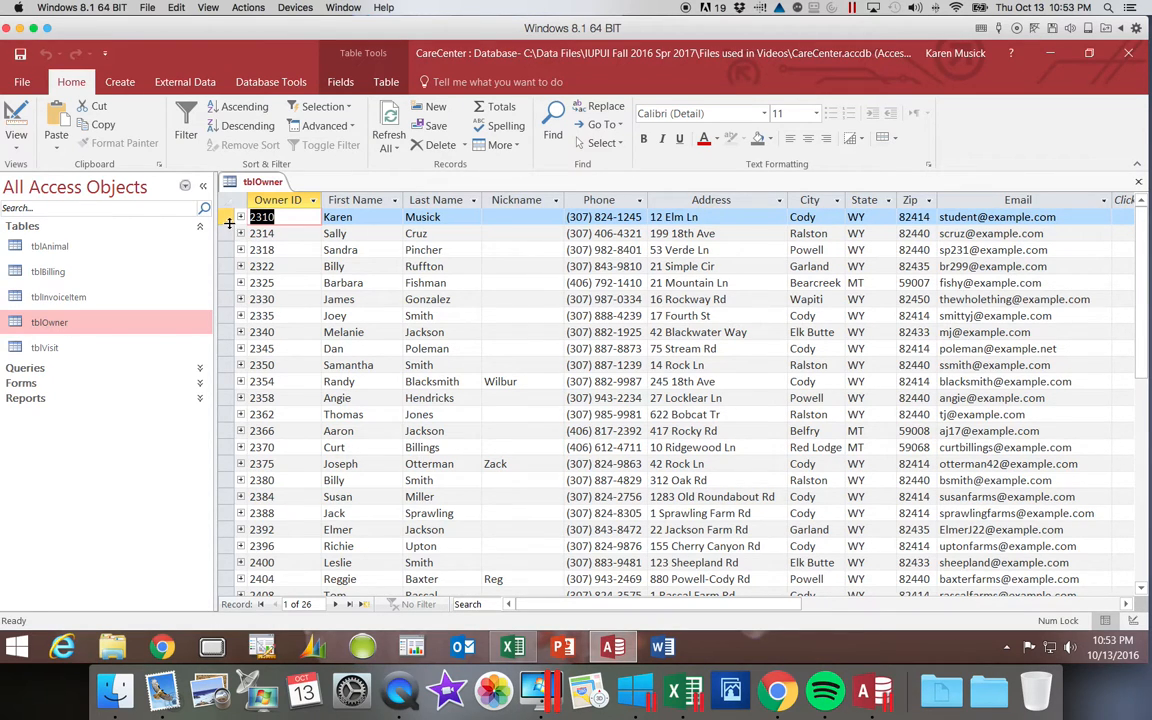
pyautogui.moveTo(16, 136)
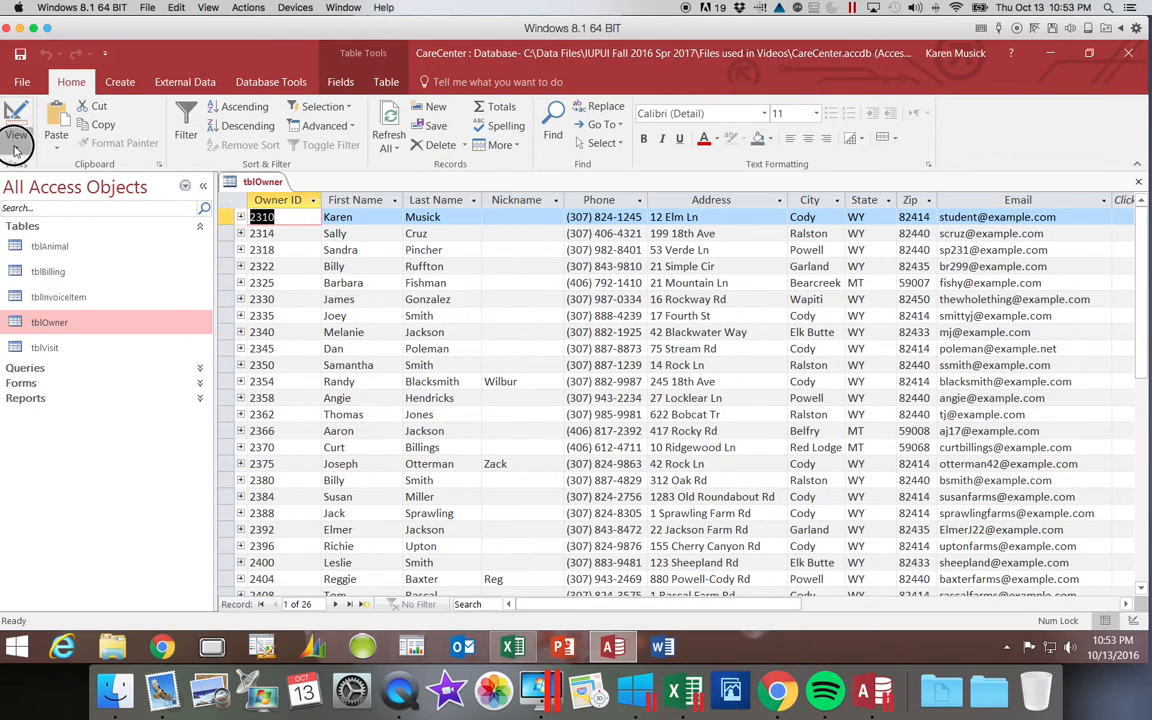
pyautogui.click(16, 120)
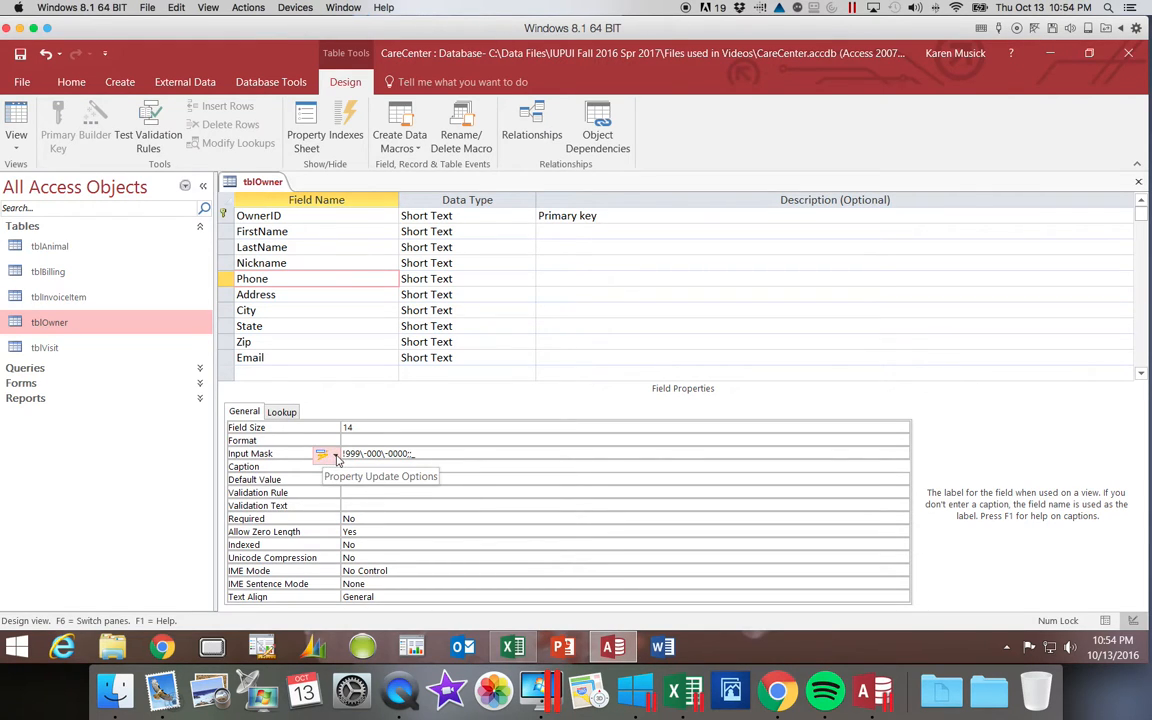
# - Update the Phone input mask everywhere Phone is used, including frmOwner
pyautogui.click(322, 456)
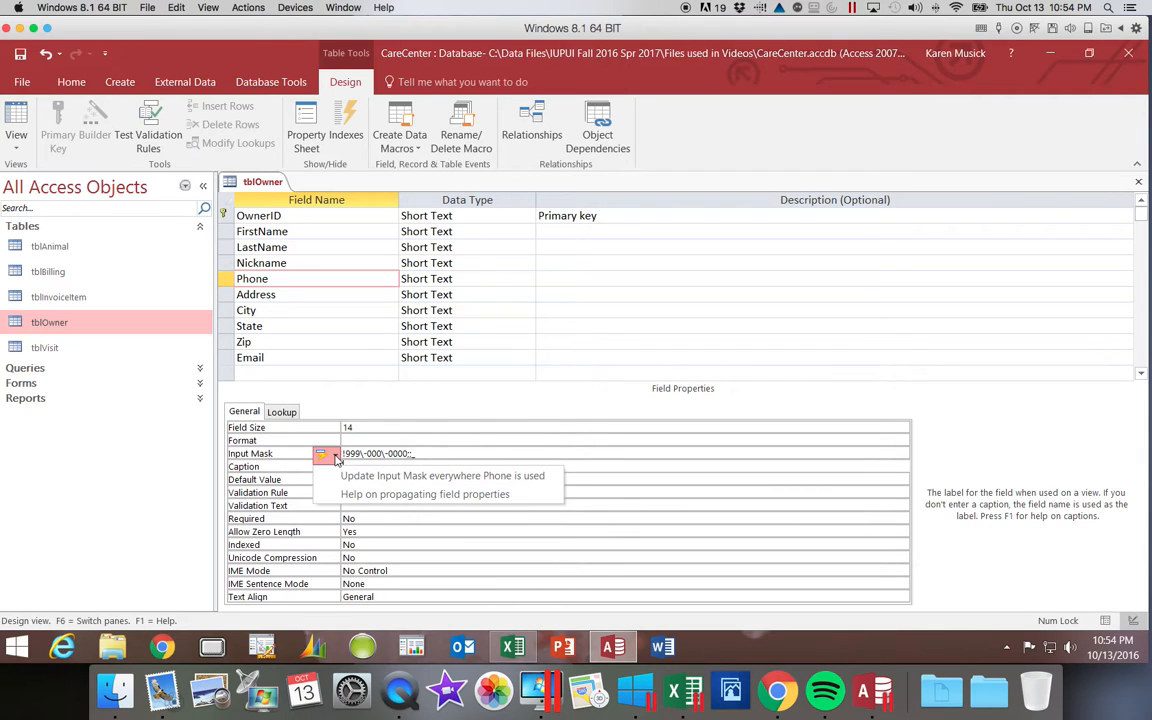
pyautogui.moveTo(334, 458)
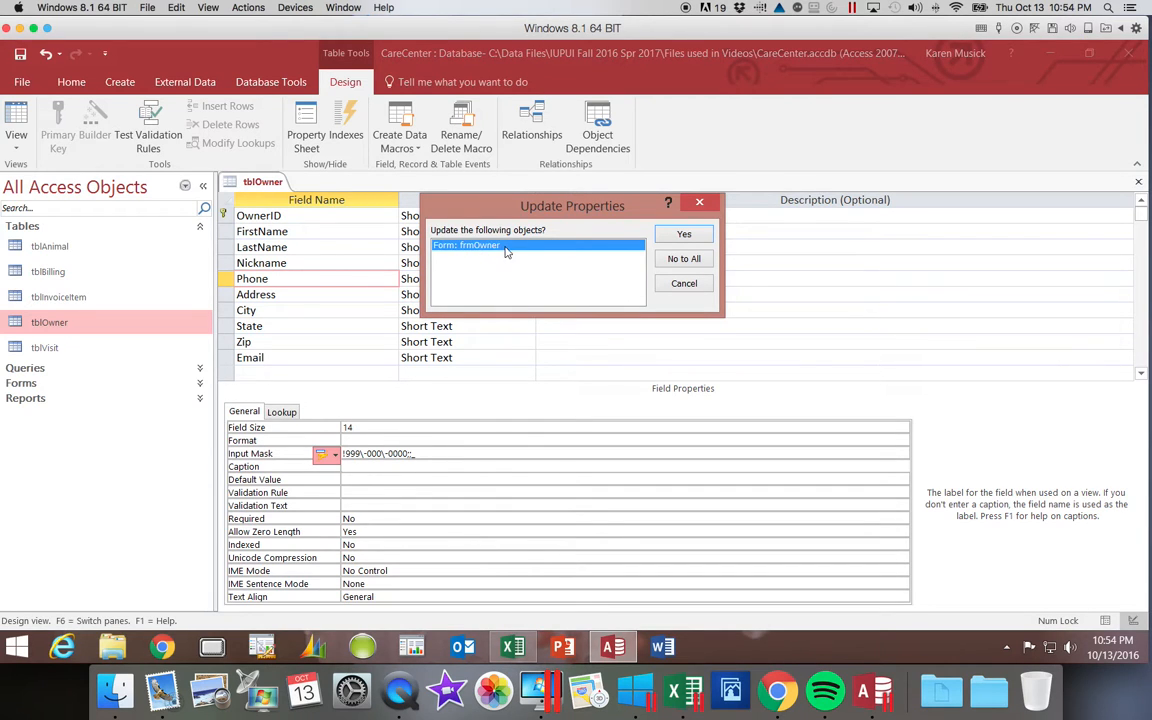
pyautogui.moveTo(478, 252)
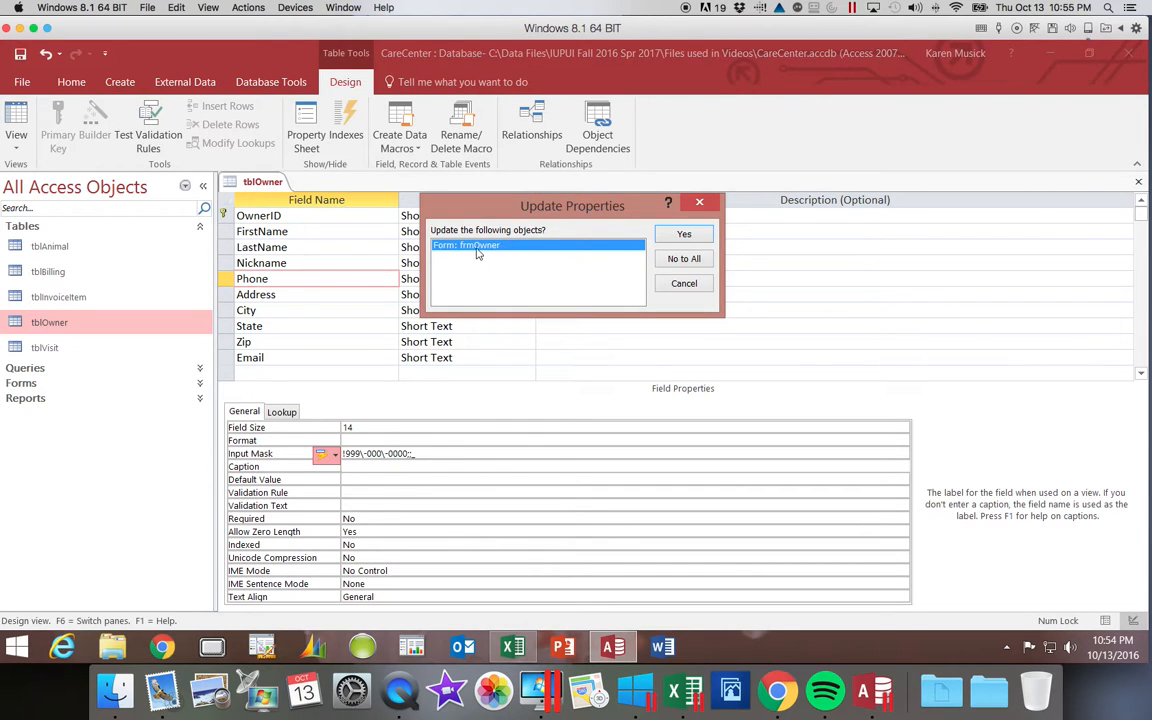
pyautogui.click(684, 232)
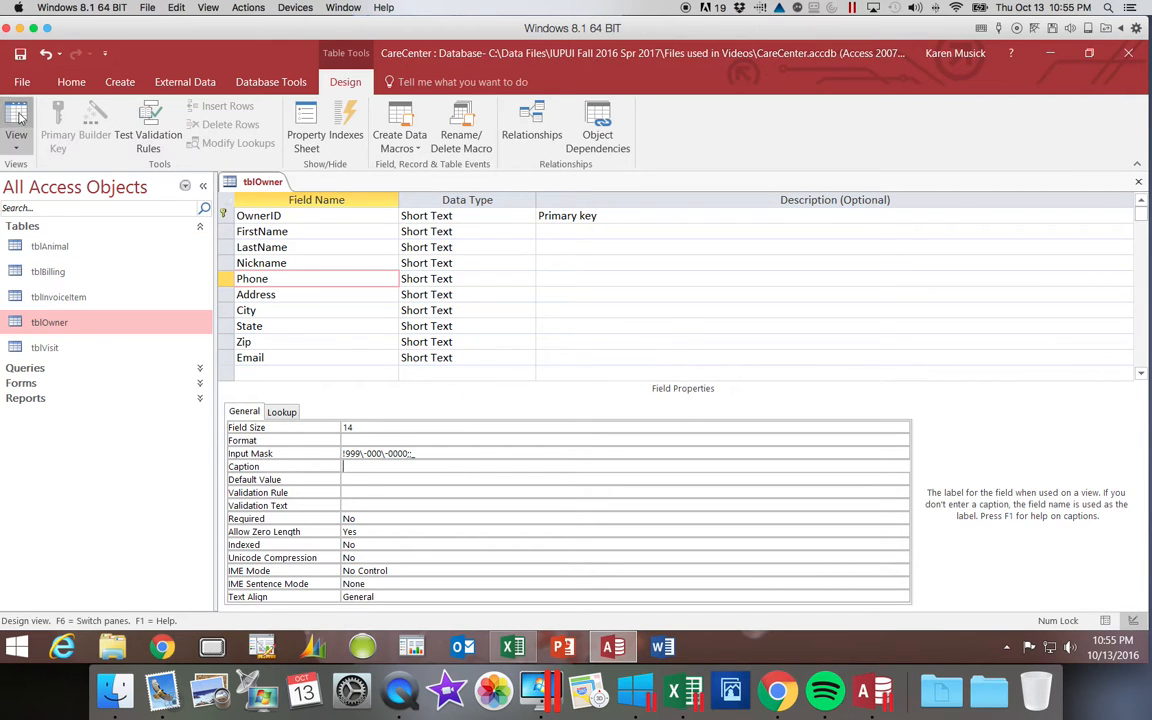
pyautogui.click(16, 120)
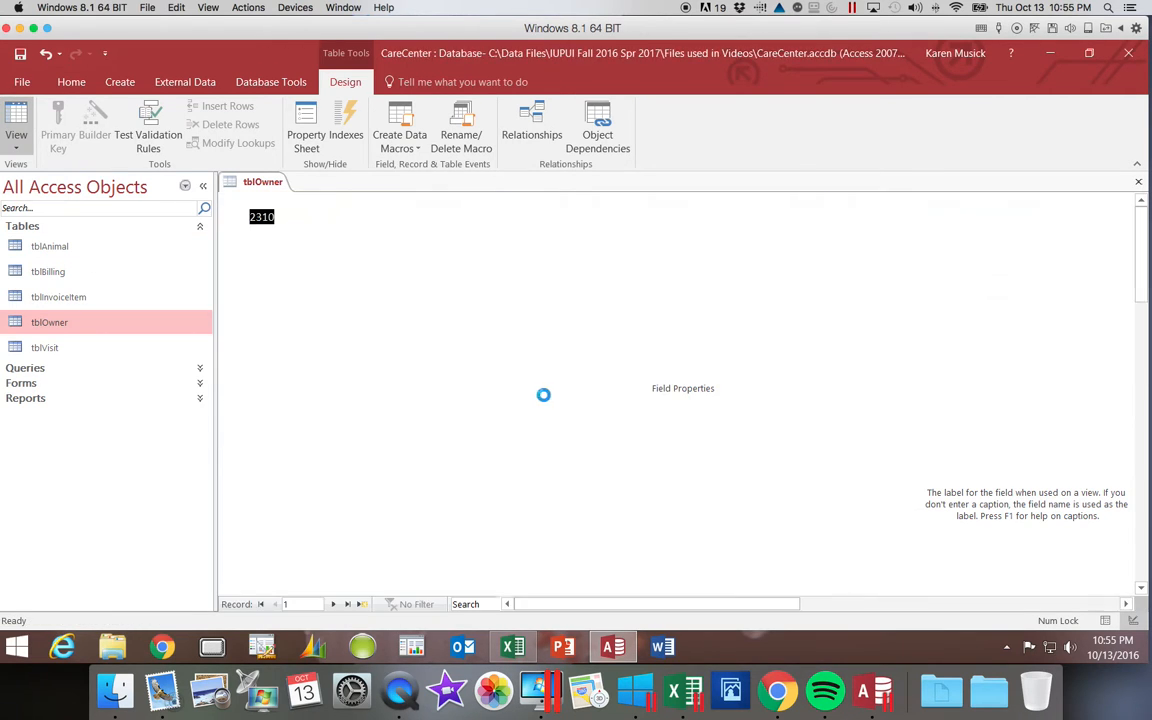
pyautogui.click(16, 124)
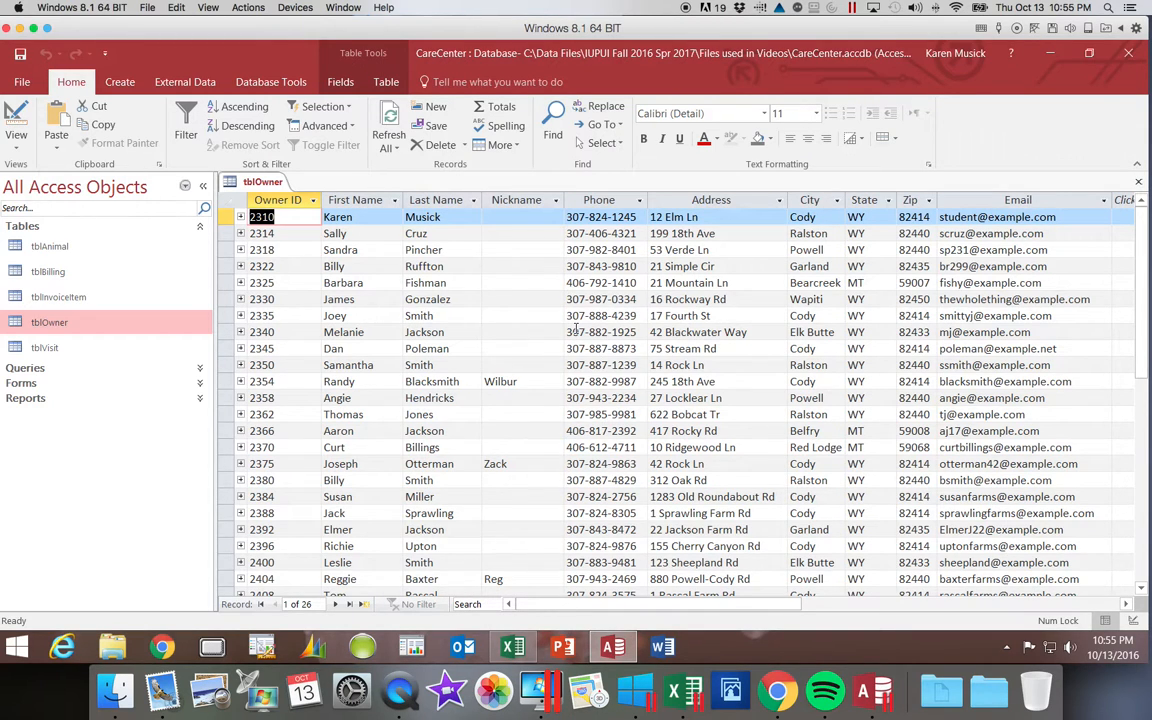
pyautogui.click(16, 124)
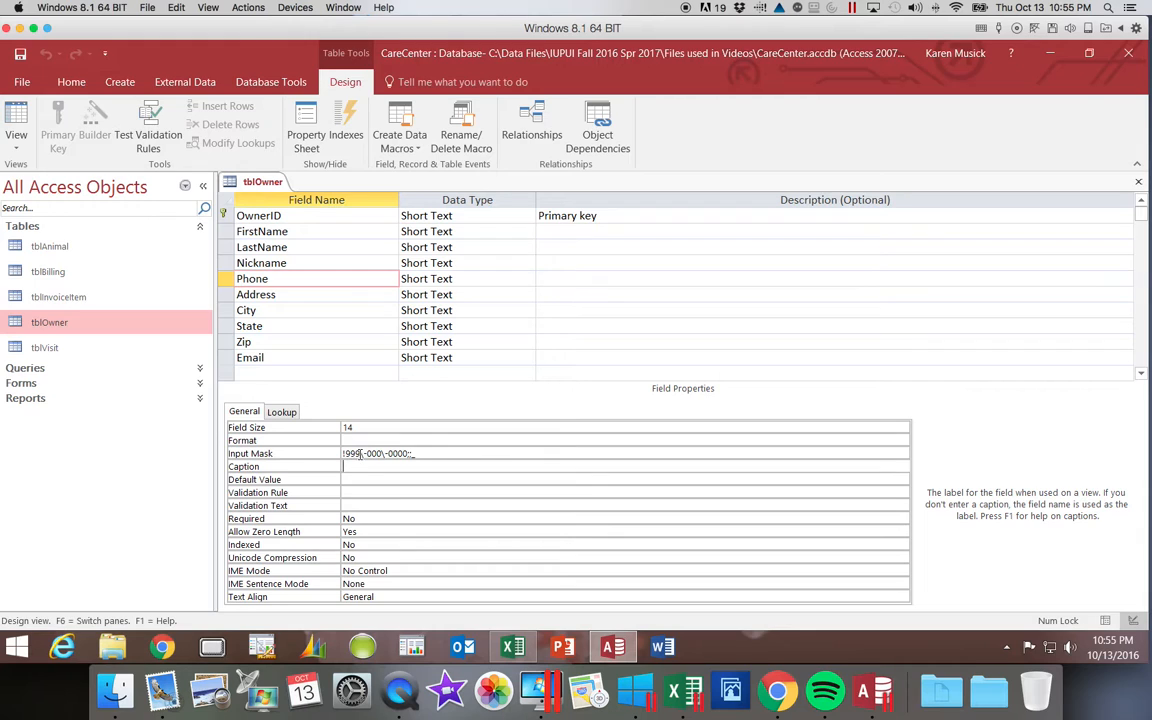
pyautogui.click(350, 452)
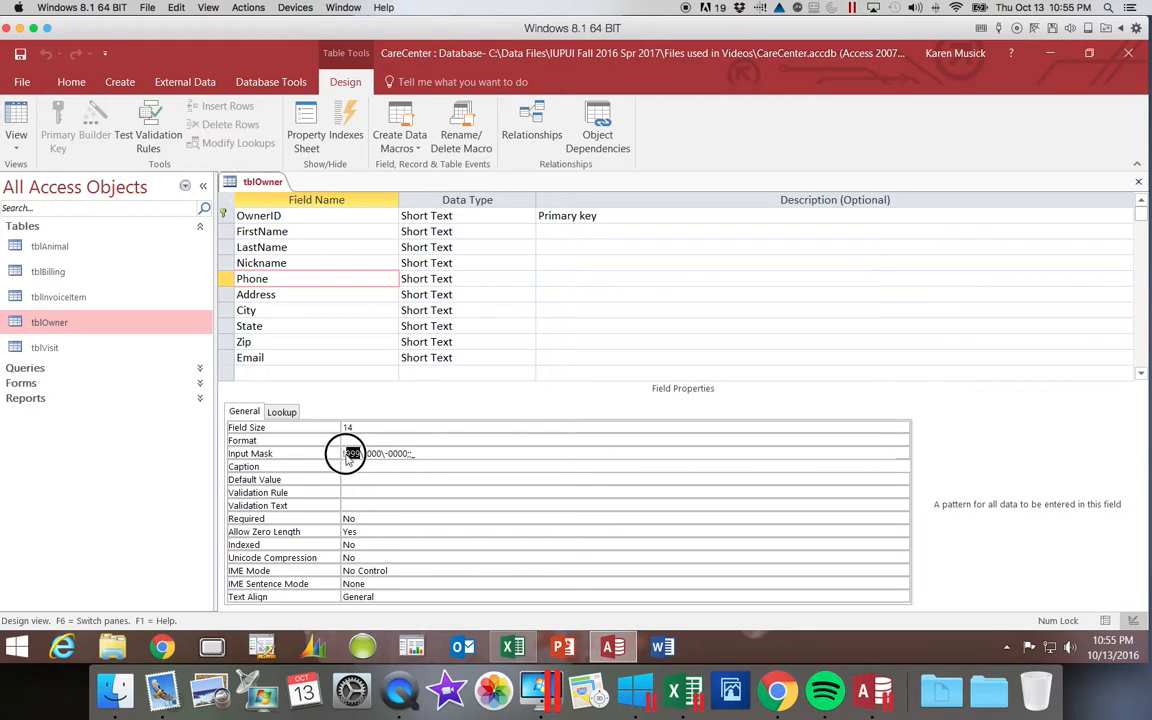
pyautogui.click(352, 452)
pyautogui.write('\\-')
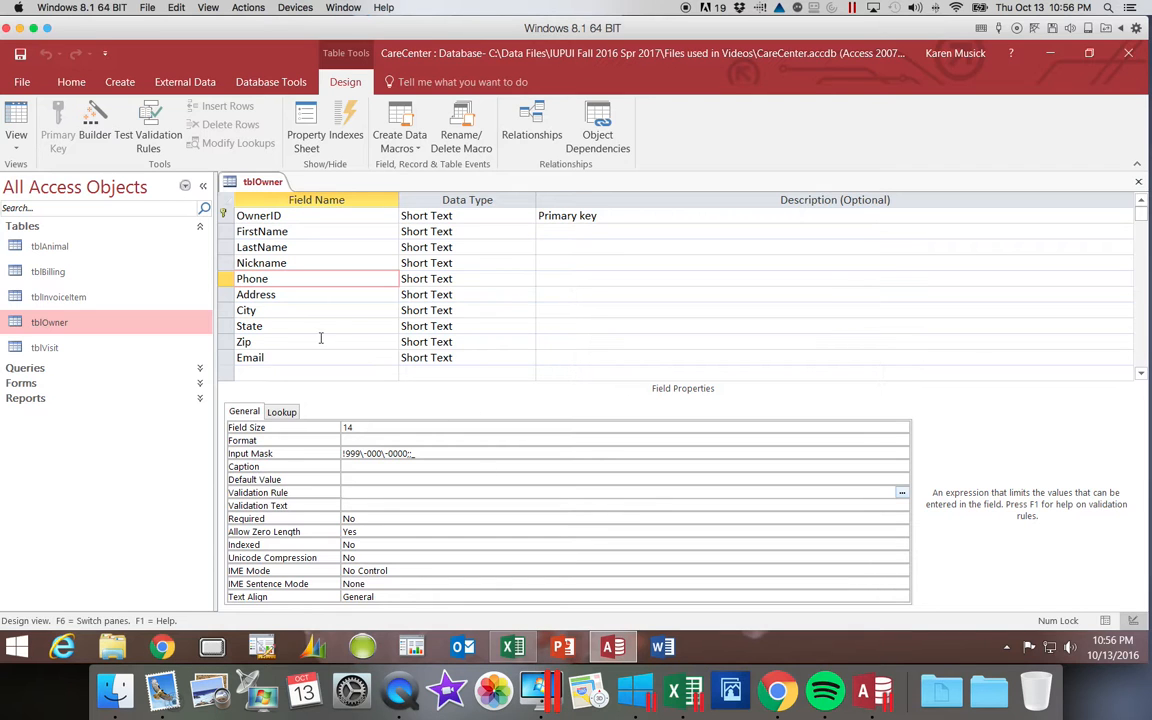
pyautogui.click(16, 120)
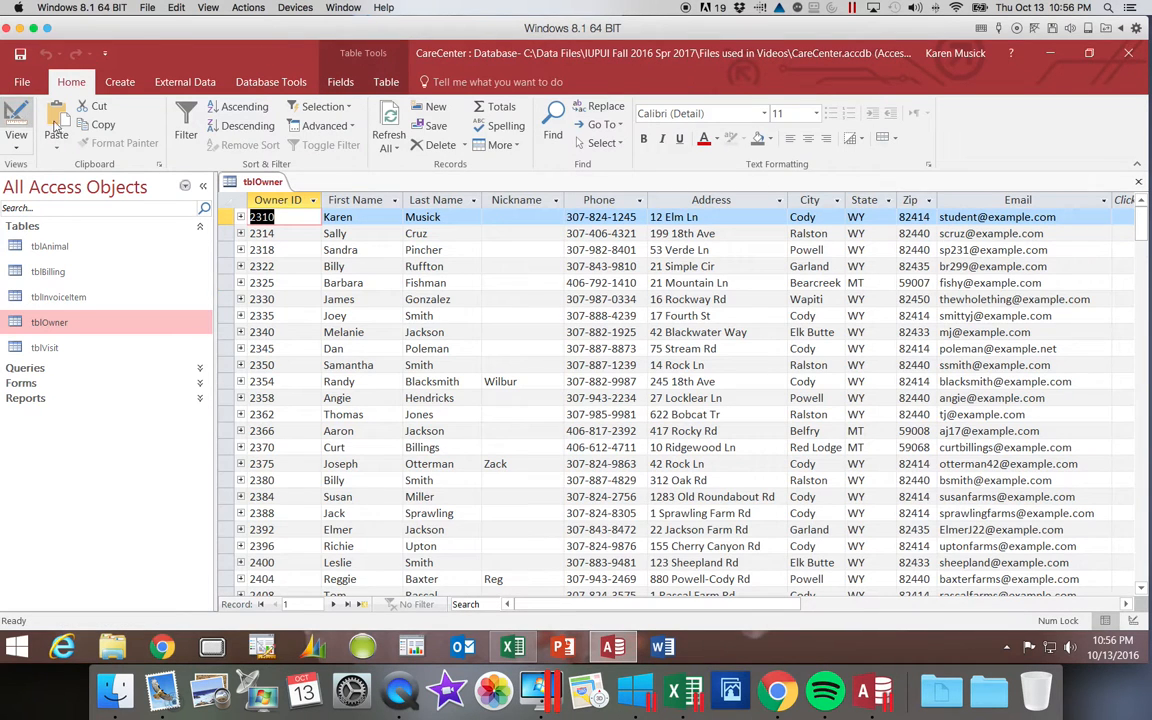